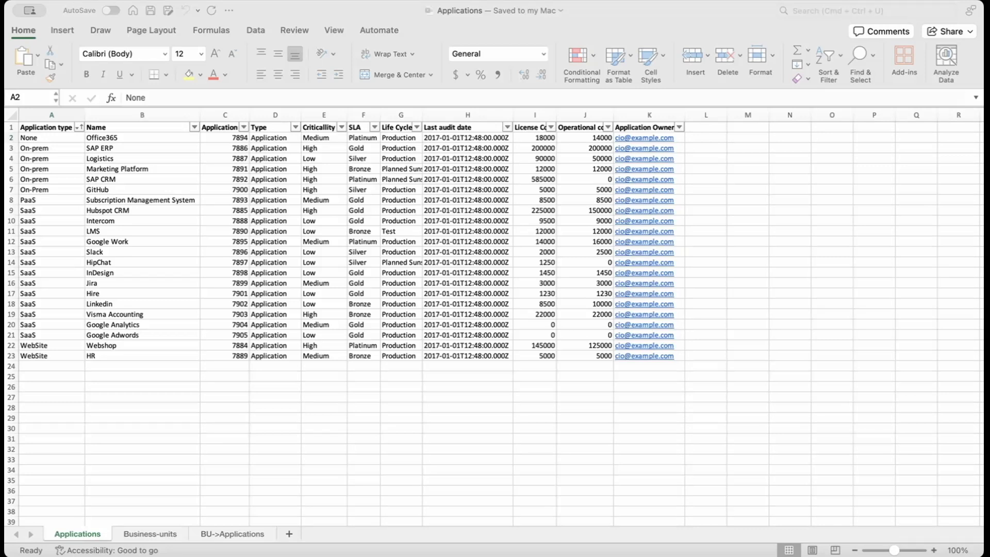
Step: Review the Application ID, SLA and Last audit date columns on the Applications sheet
left_click(142, 127)
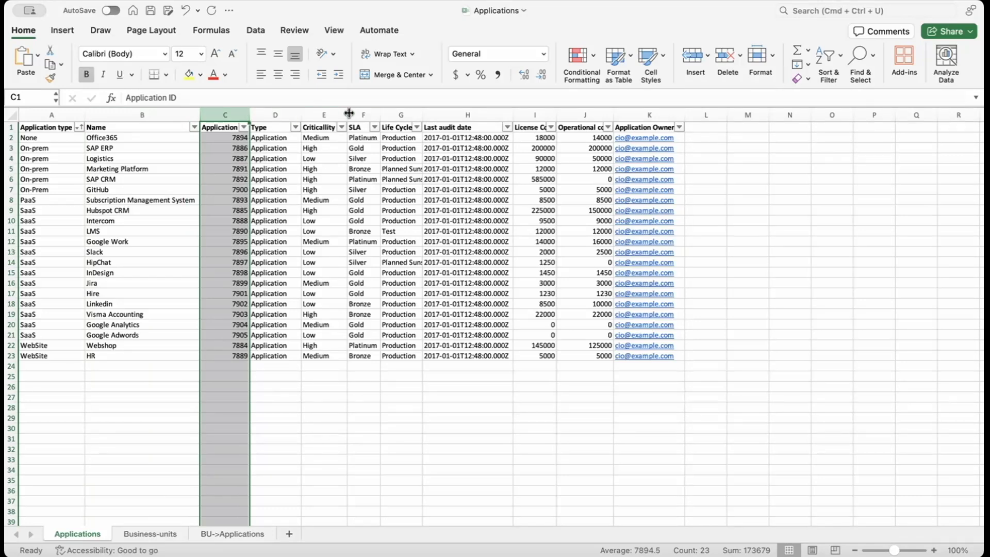
left_click(363, 127)
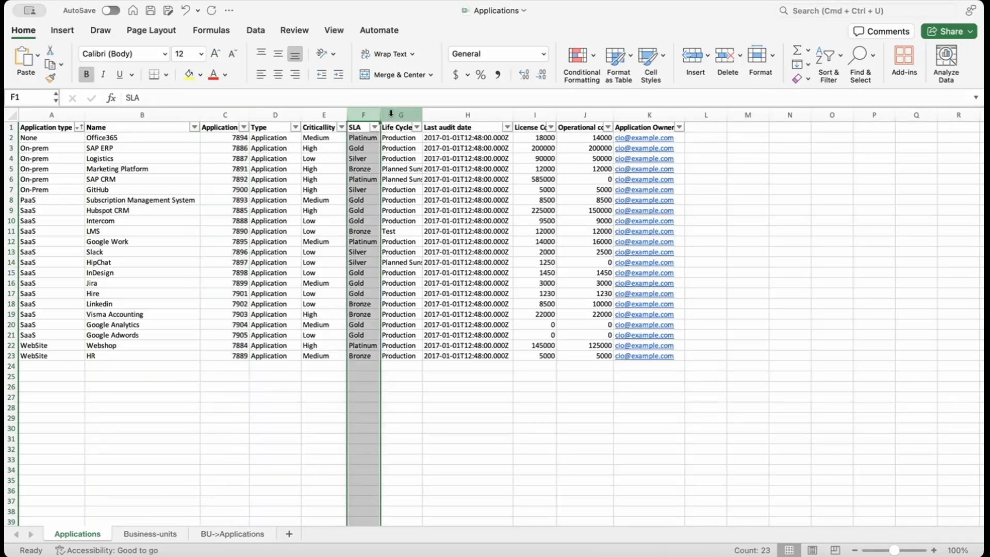
left_click(467, 115)
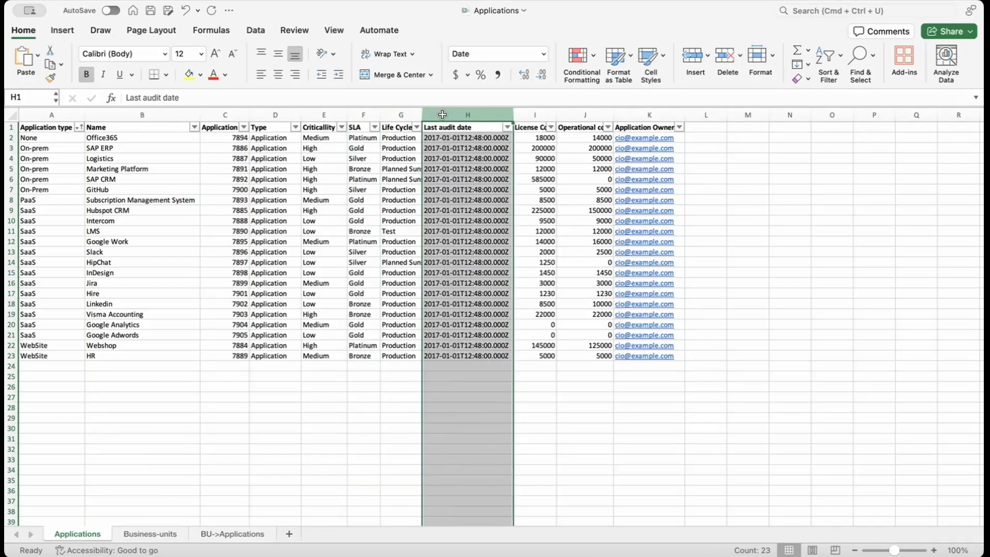
Step: Review the Business-units sheet's ID column, then show the BU->Applications sheet
left_click(150, 533)
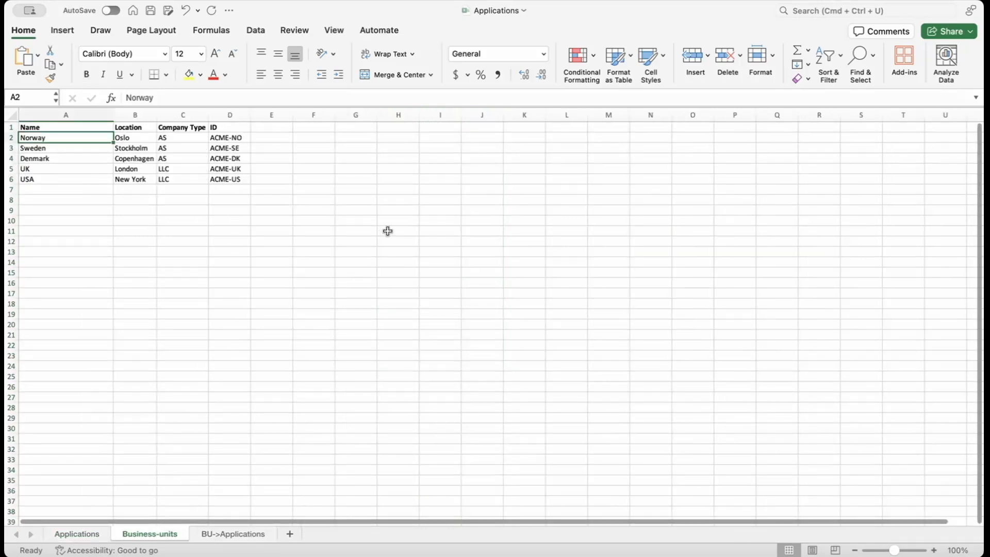
mouse_move(202, 173)
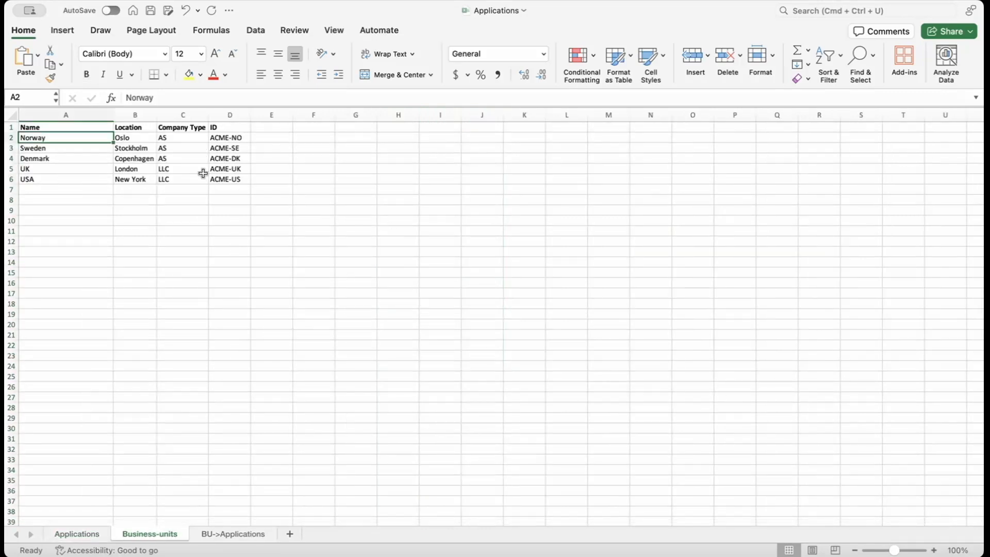
left_click(229, 114)
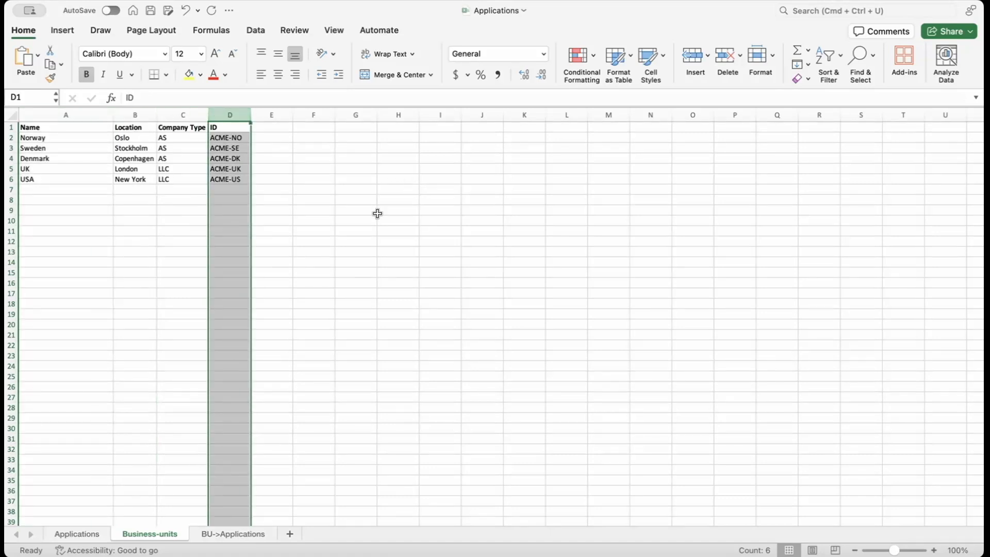
left_click(232, 534)
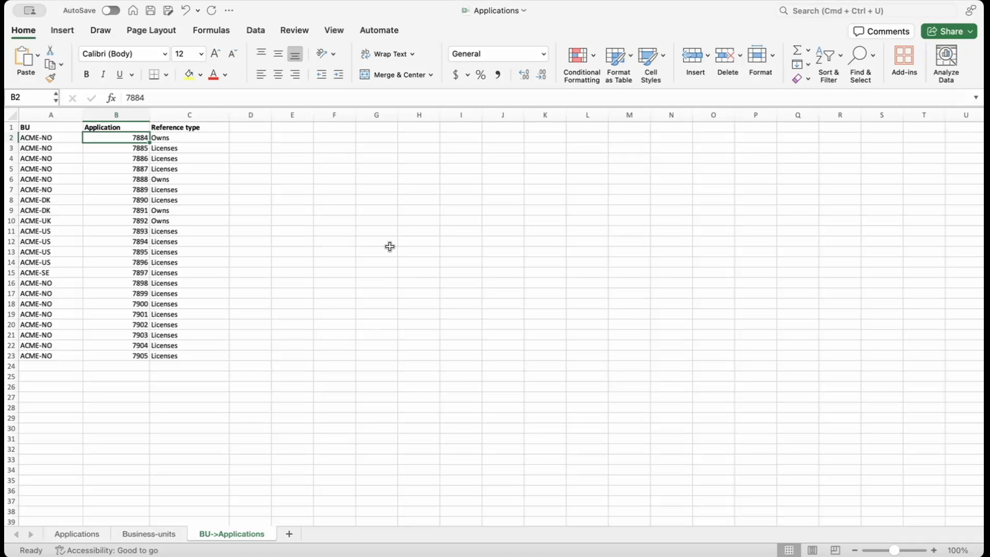
mouse_move(389, 244)
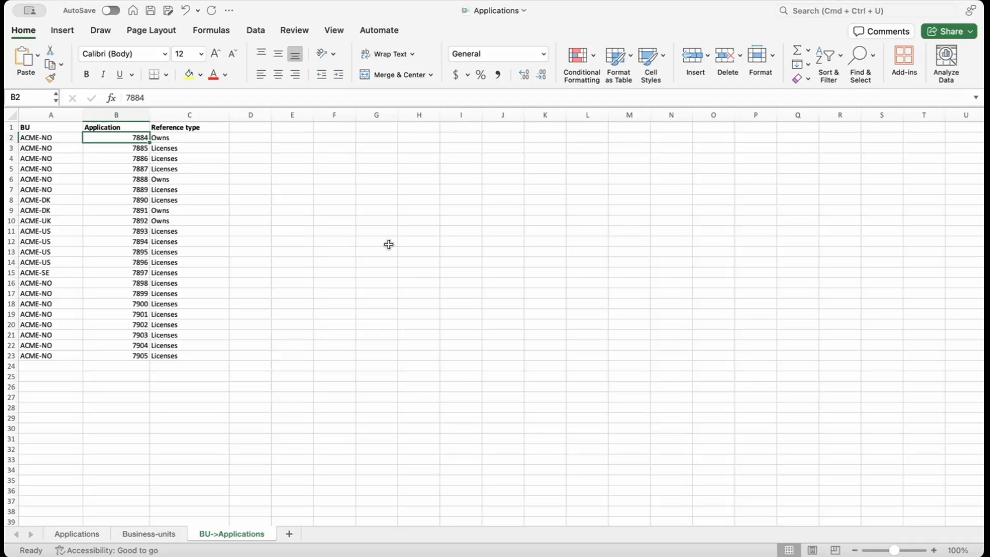
mouse_move(385, 243)
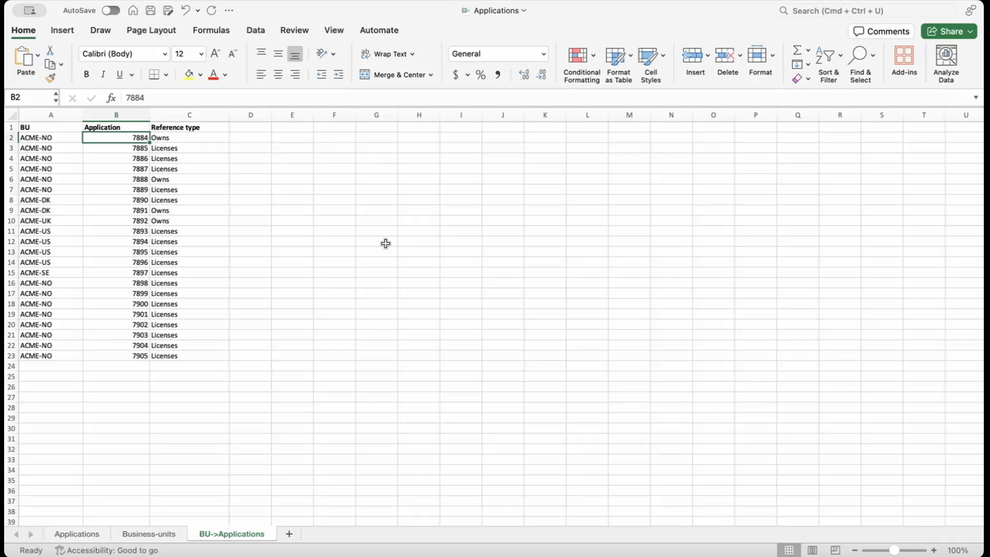
mouse_move(666, 491)
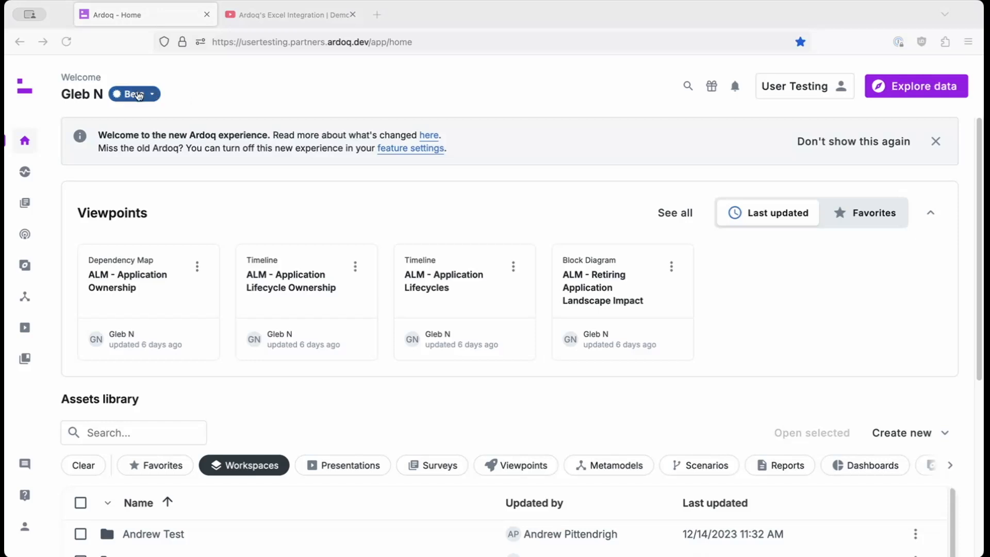
Step: Start a new Excel import from Import and integrations and upload Applications.xlsx
left_click(25, 141)
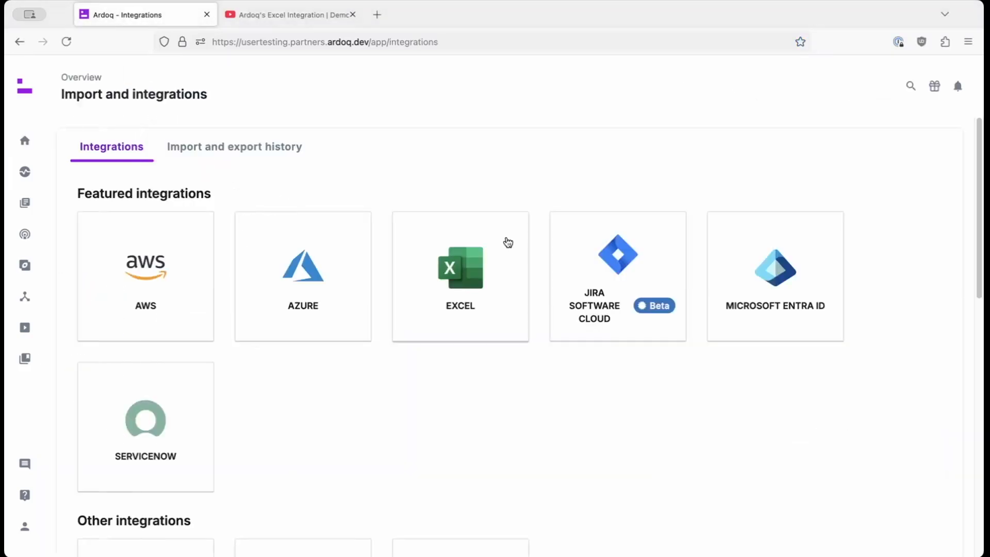
left_click(460, 276)
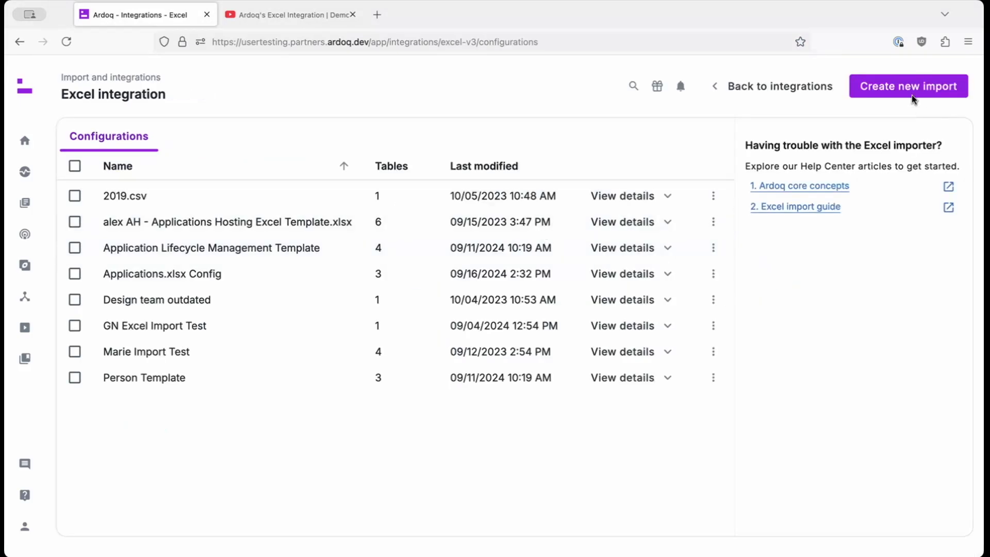
left_click(908, 85)
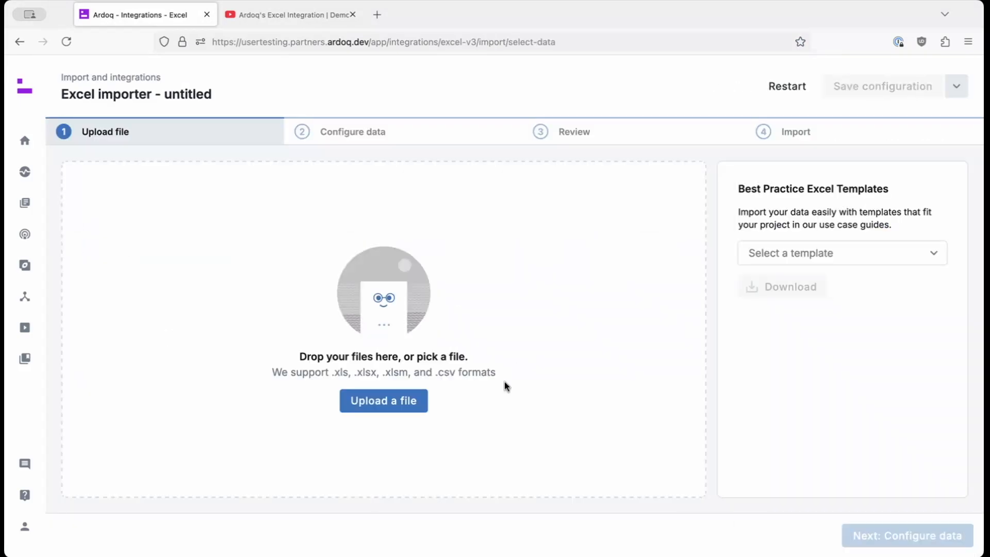
left_click(382, 401)
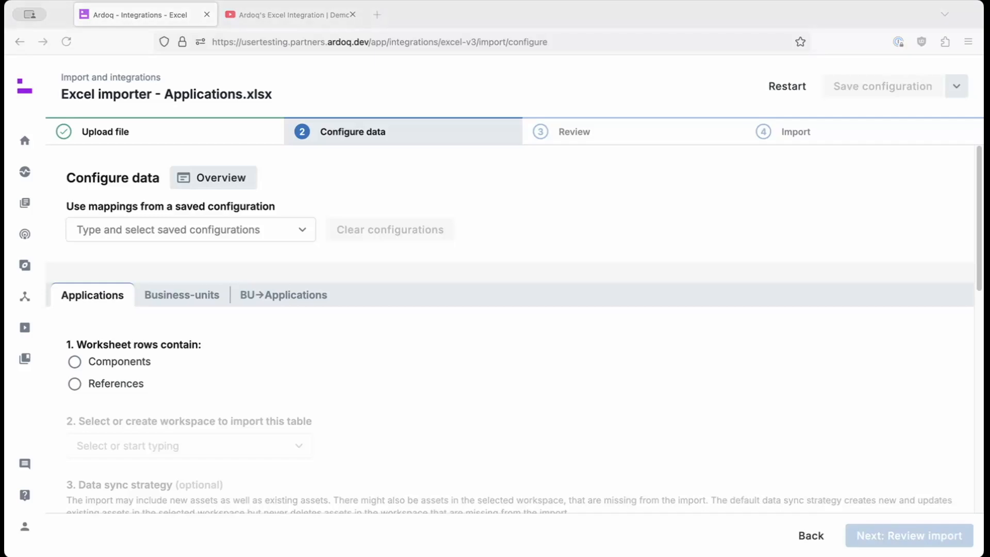
Step: Import Applications rows as components into a new workspace named New Applications
left_click(74, 362)
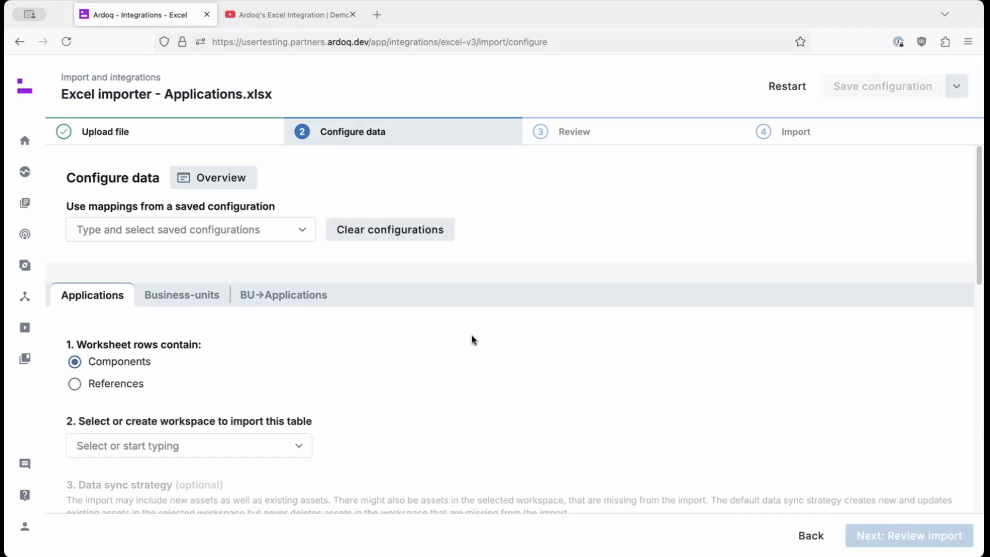
type("New Applications")
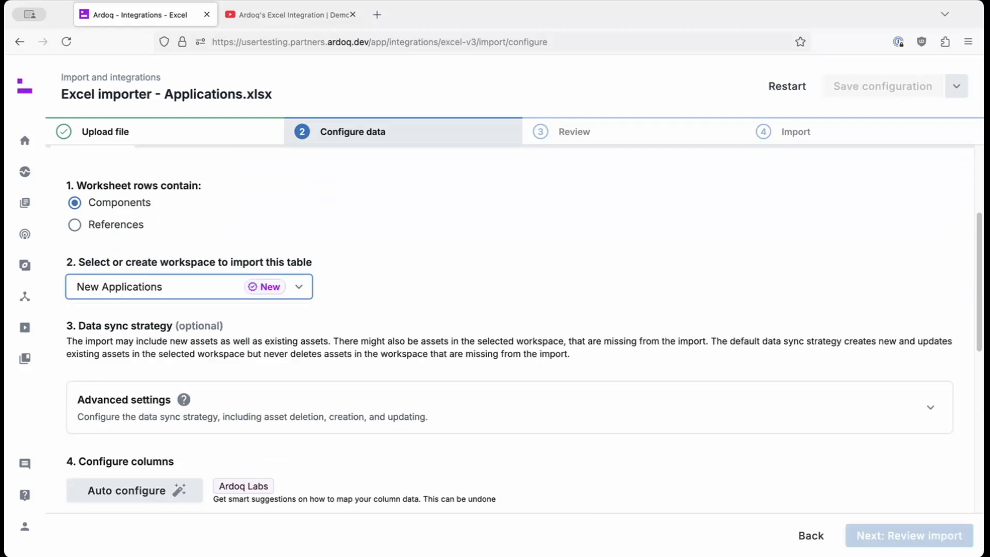
scroll("down", 3)
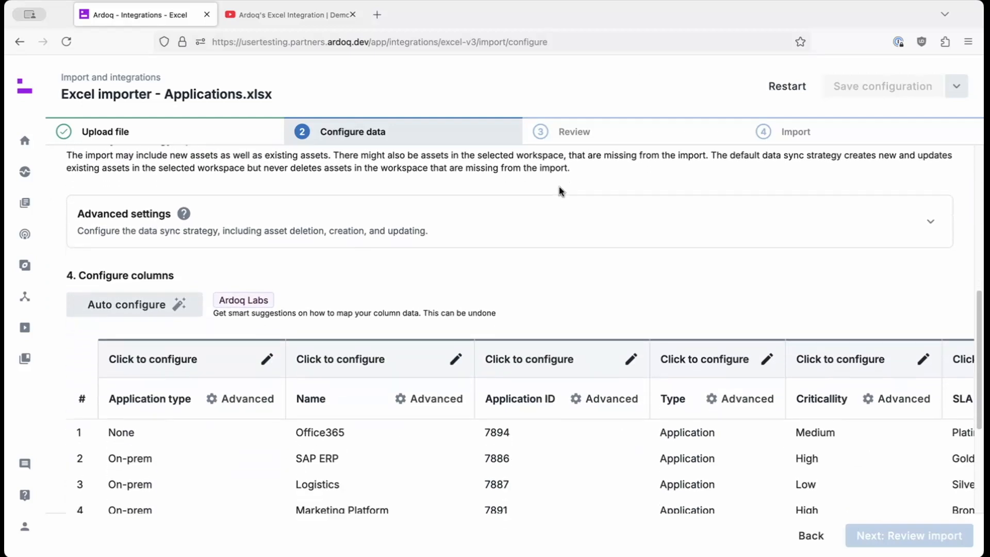
scroll("down", 3)
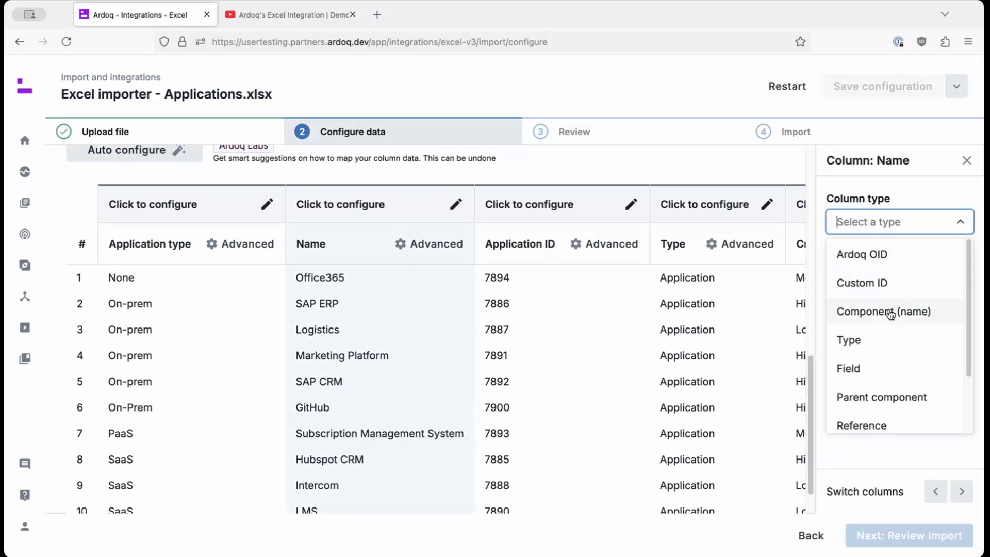
Step: Map Name as component name, Application ID as custom ID, and set the SLA column's import type
left_click(884, 310)
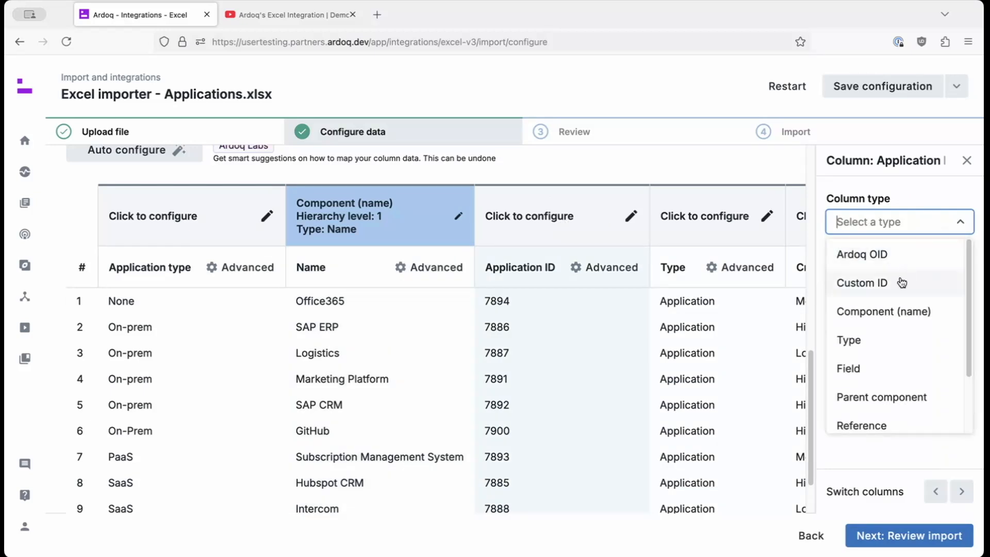
left_click(860, 282)
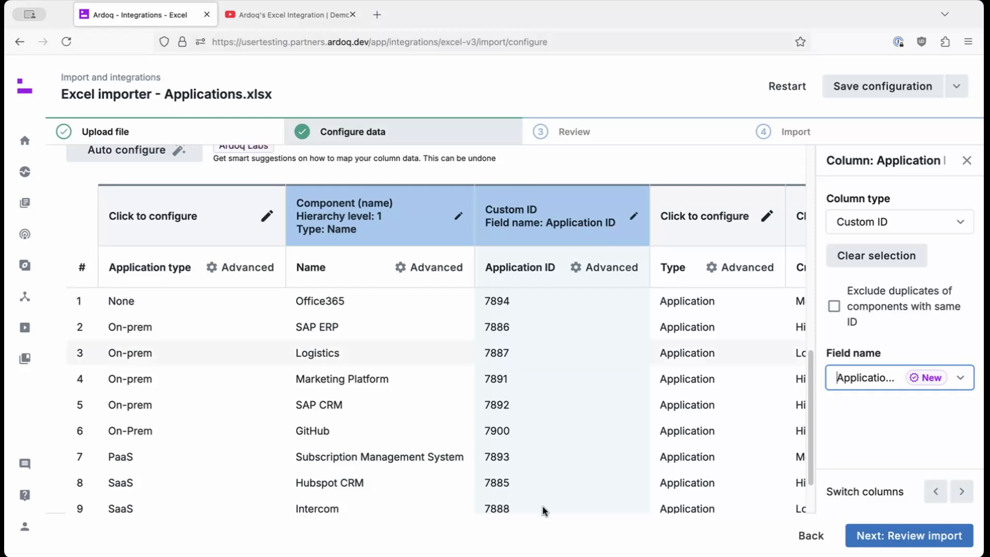
scroll("down", 3)
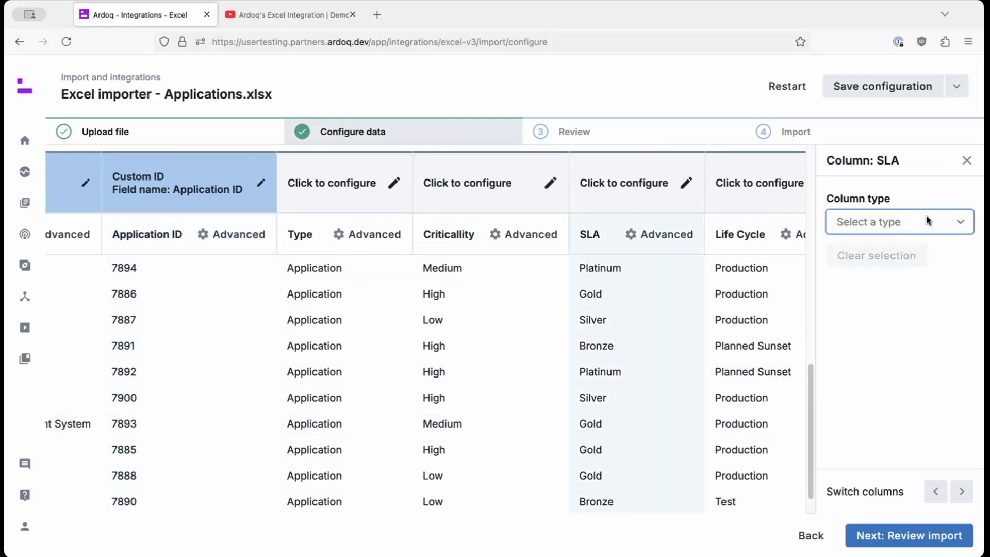
left_click(874, 221)
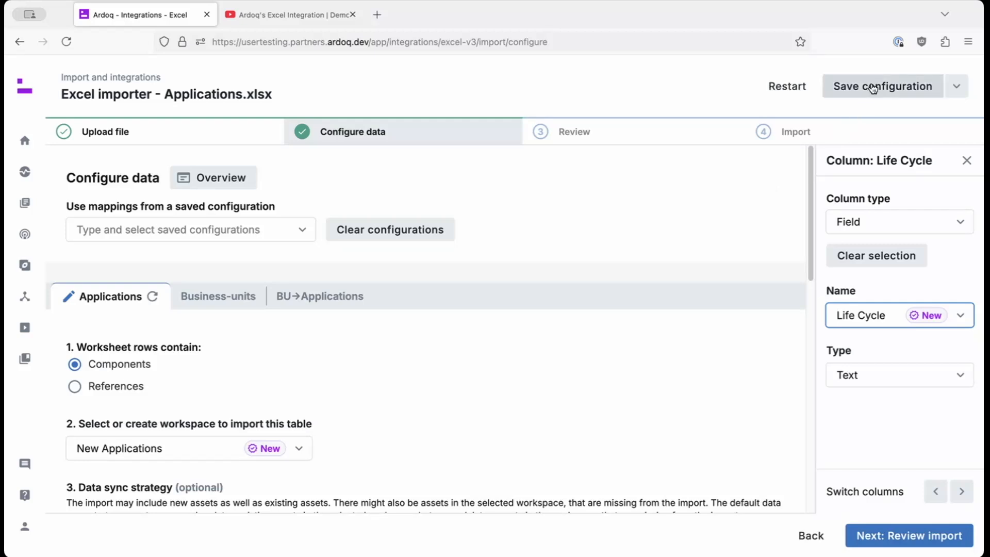
Step: Save the import configuration as Applications.xlsx and move to the next sheet's settings
left_click(882, 86)
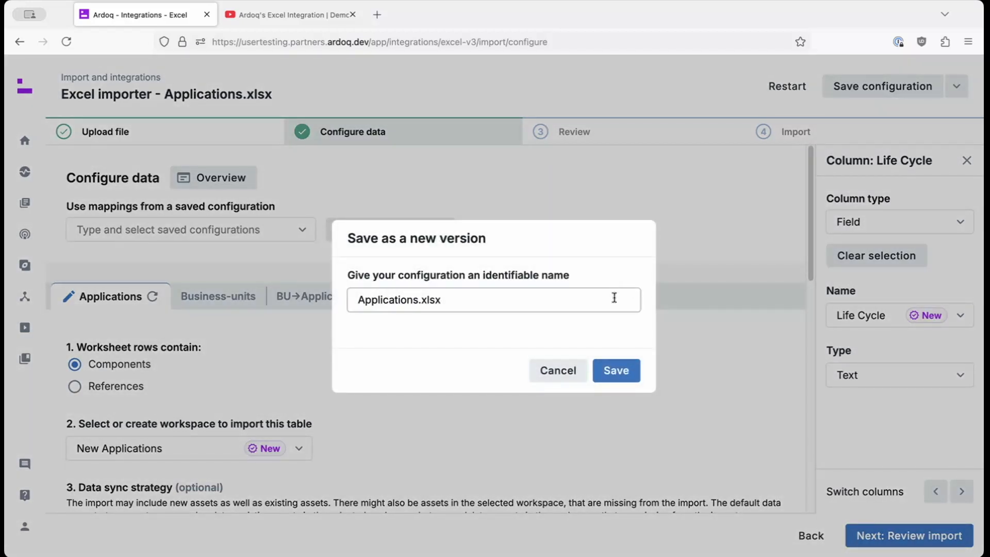
left_click(616, 370)
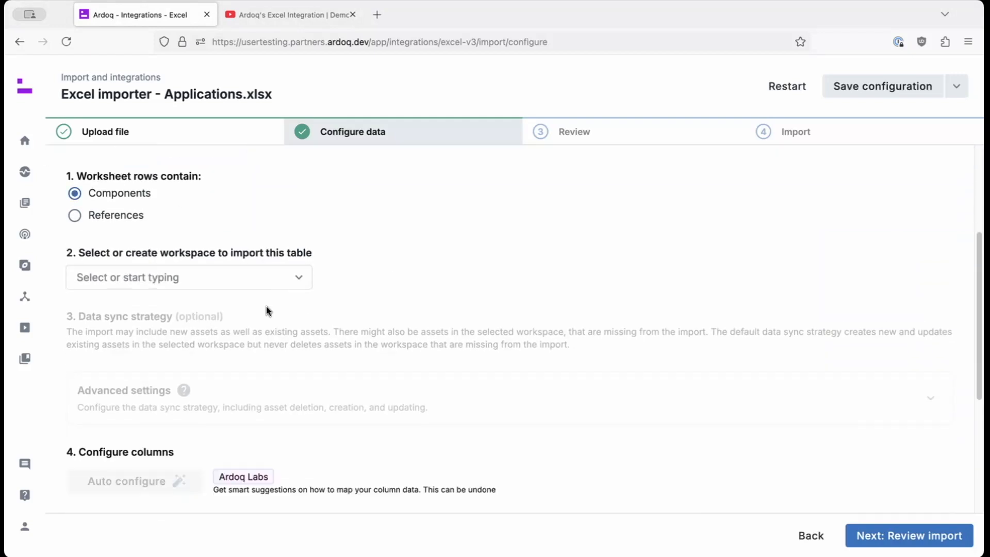
Step: Create workspace New Business Units; map Name as component name and Location as a text field
type("Ne")
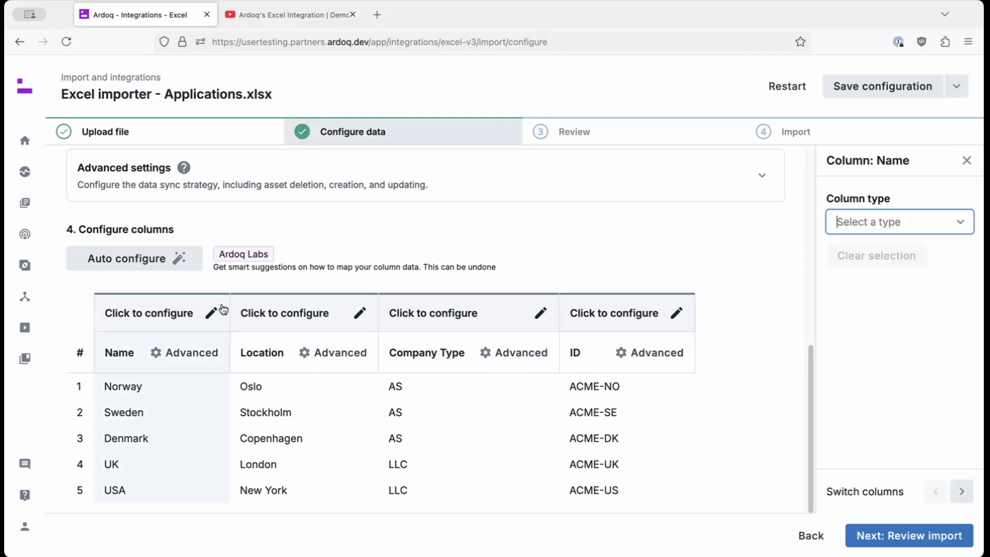
left_click(896, 222)
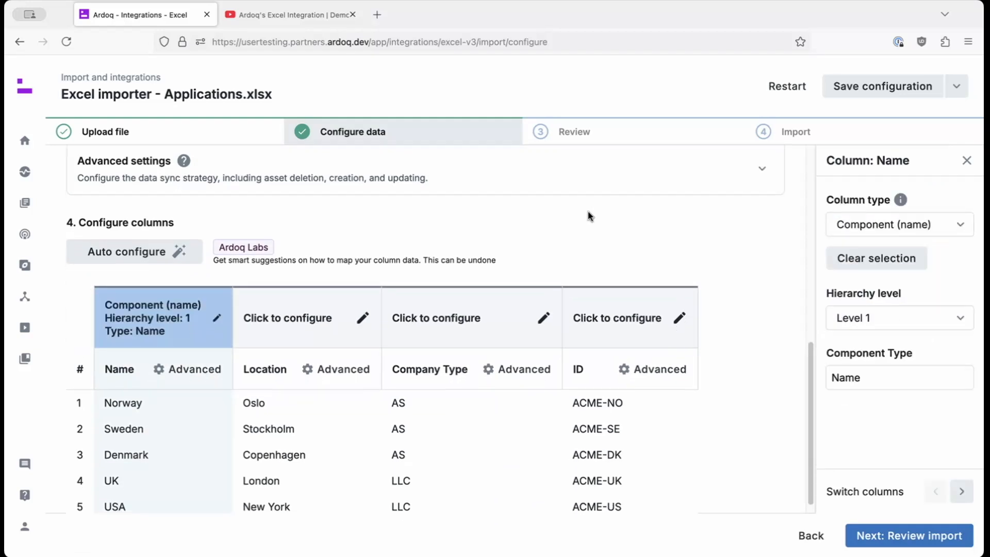
left_click(288, 317)
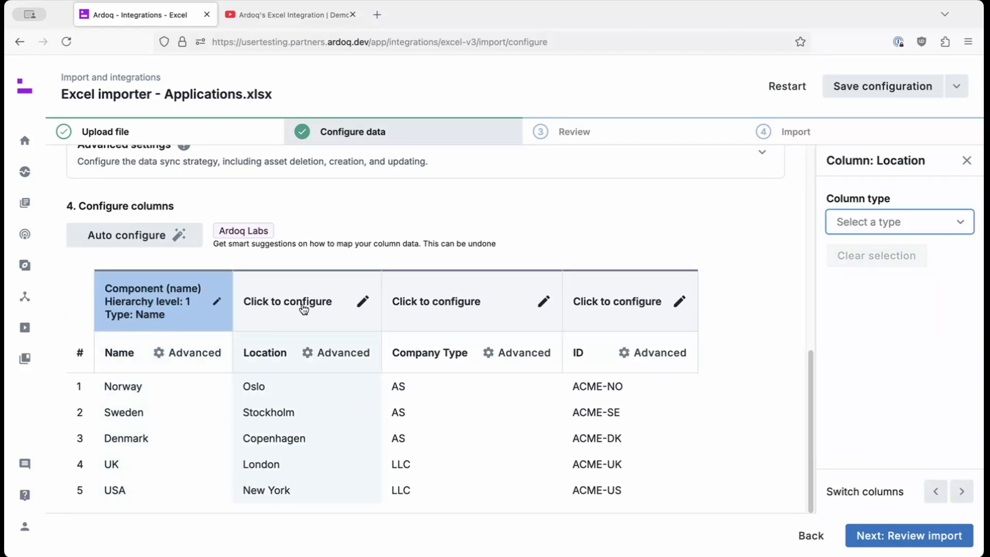
left_click(899, 222)
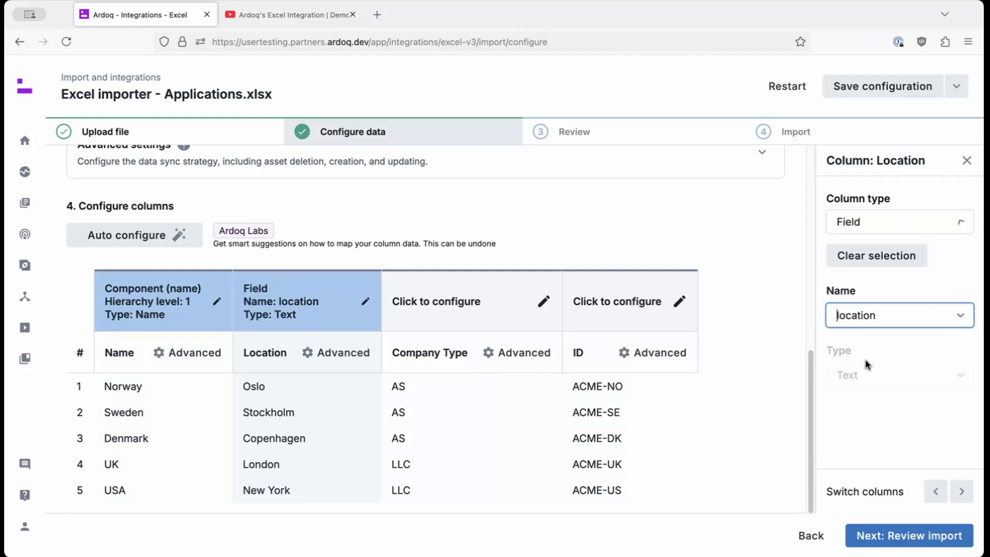
Step: Map the ID column as a custom ID with field name BU-ID
left_click(961, 491)
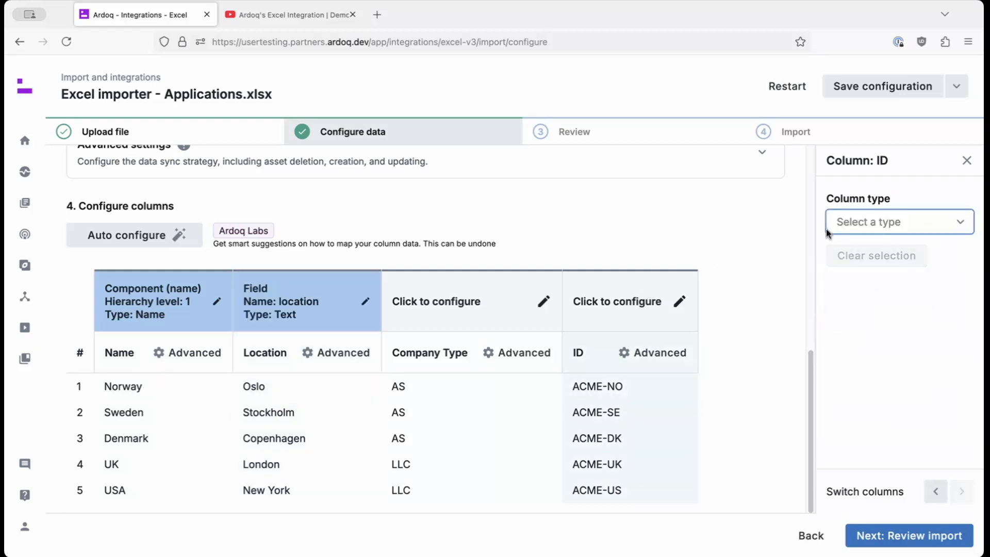
left_click(896, 221)
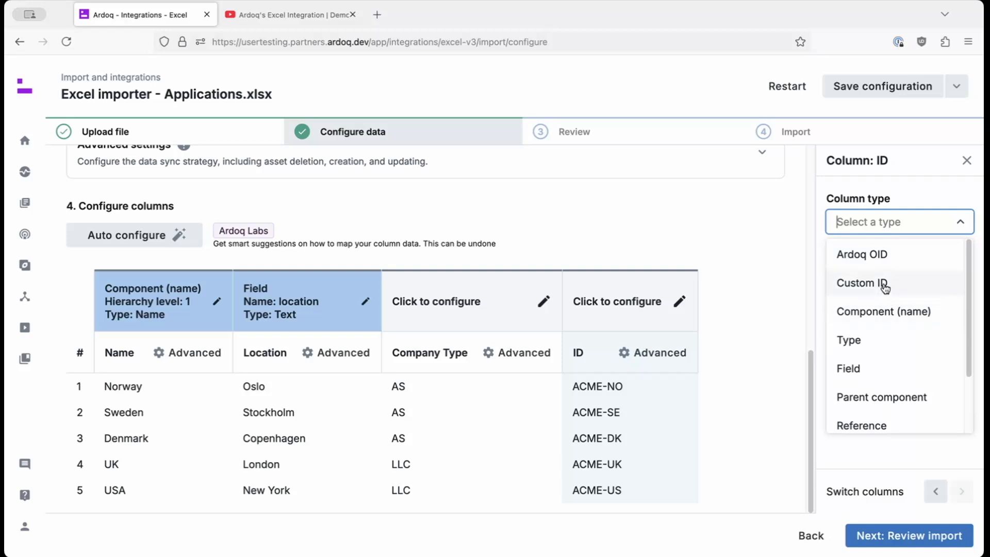
left_click(862, 282)
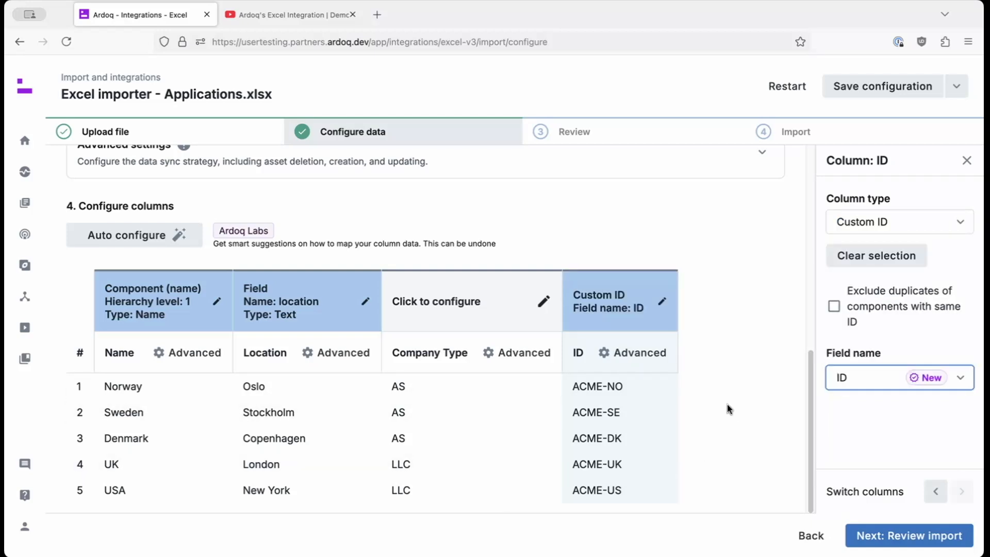
left_click(845, 377)
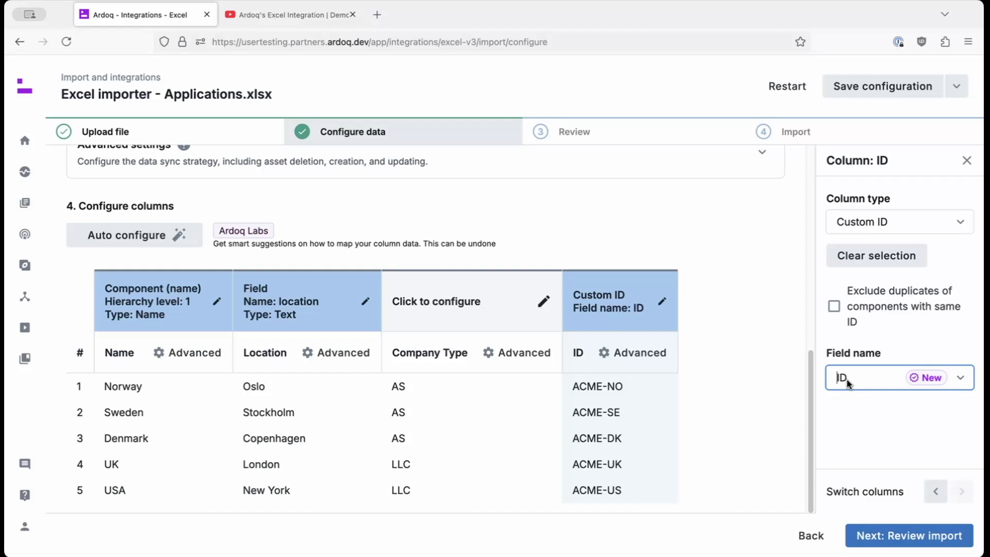
type("BU")
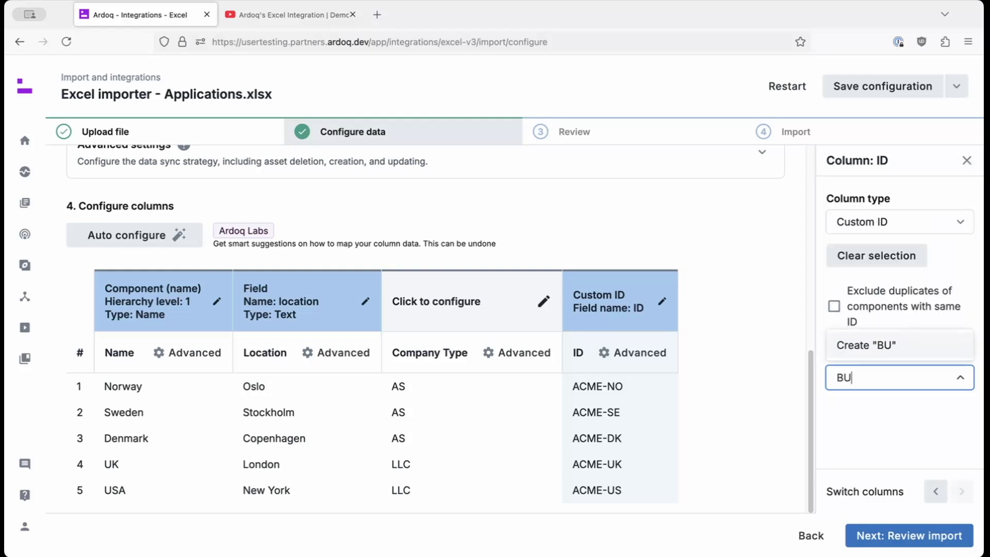
type("-ID")
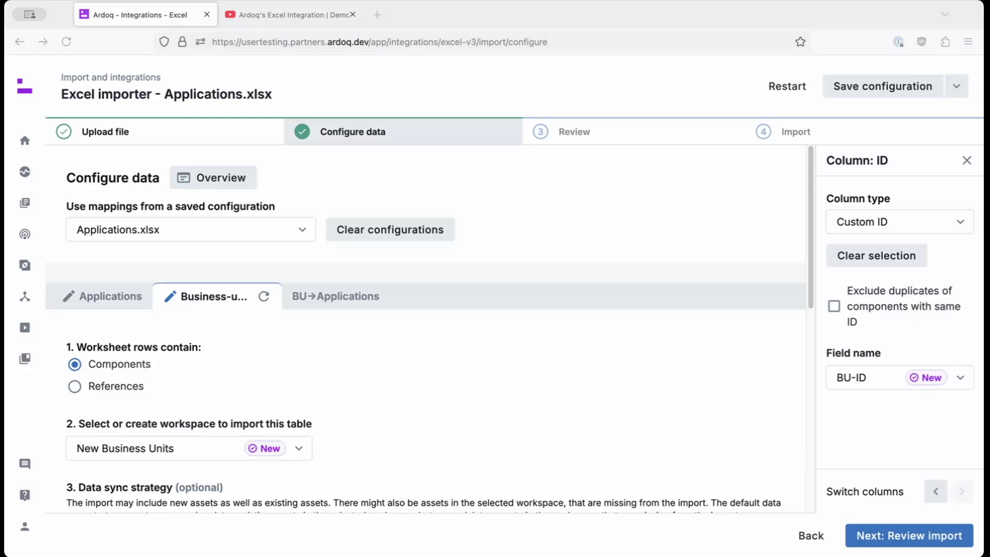
mouse_move(312, 385)
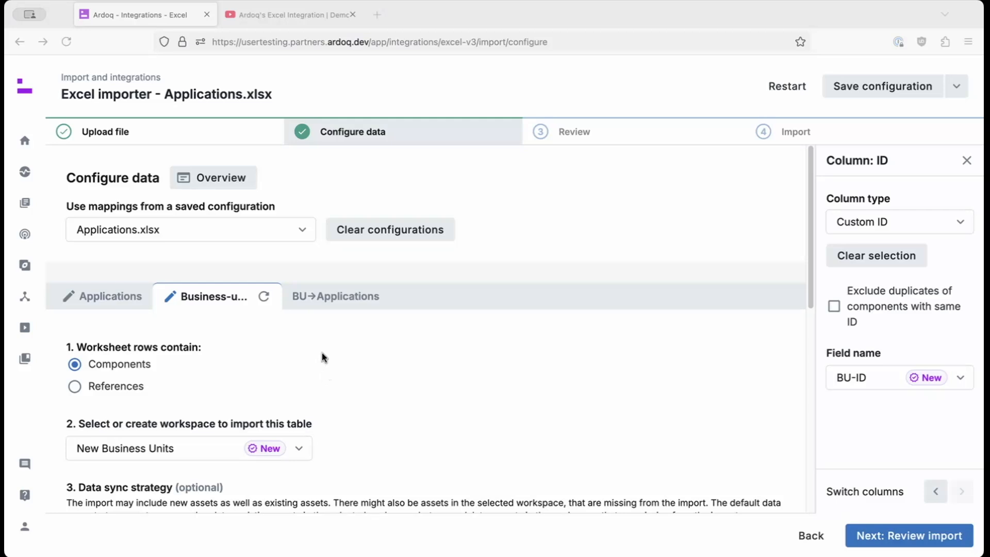
Step: Set BU→Applications to import references from New Business Units to New Applications
left_click(336, 296)
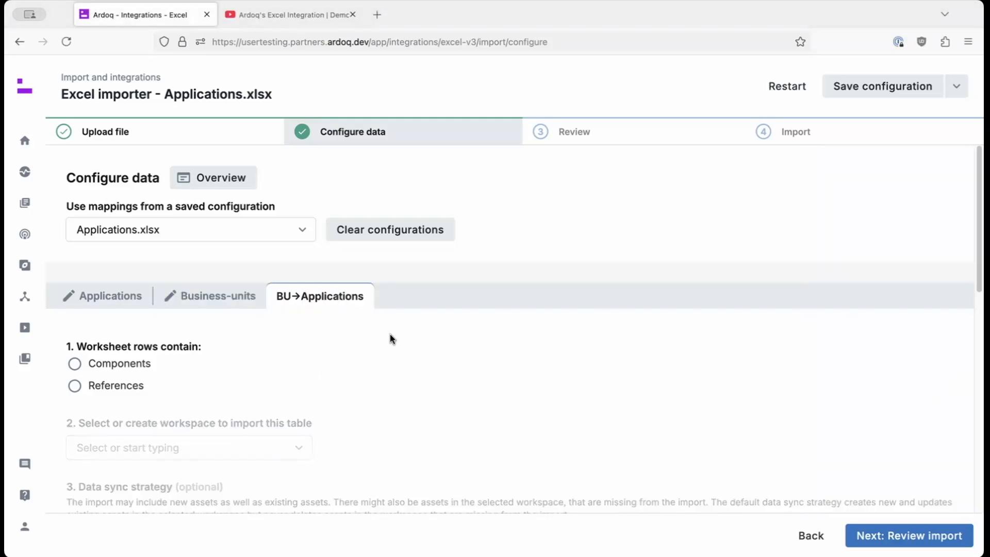
scroll("down", 3)
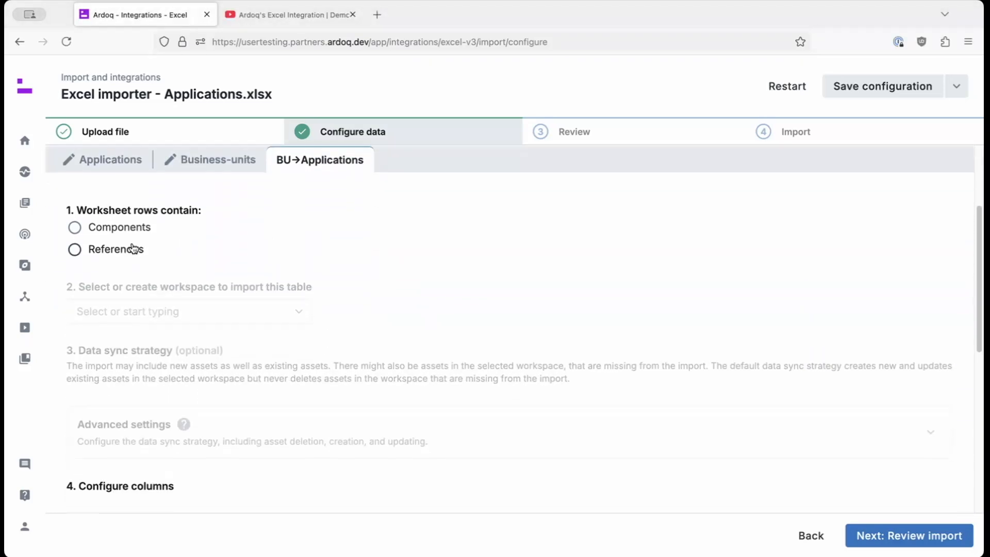
left_click(75, 250)
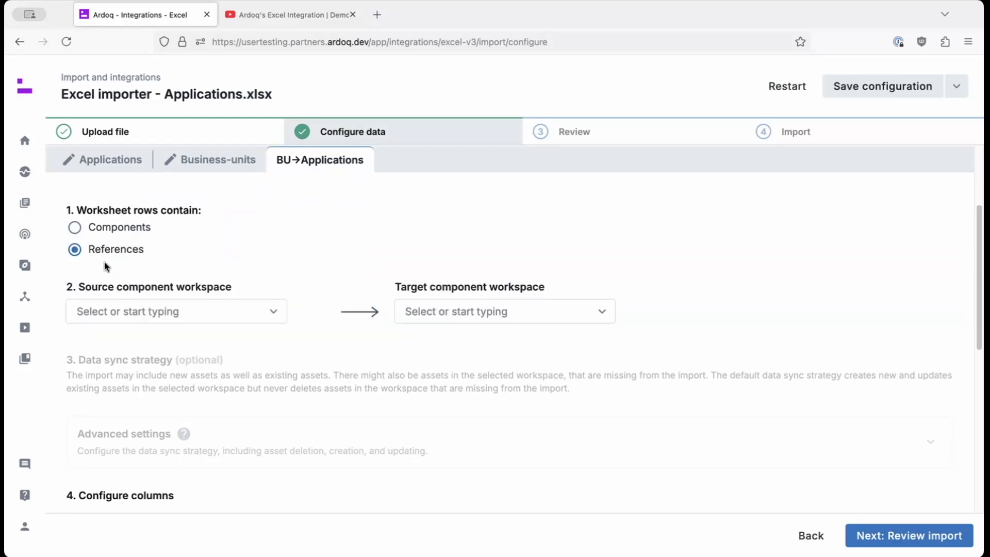
left_click(175, 310)
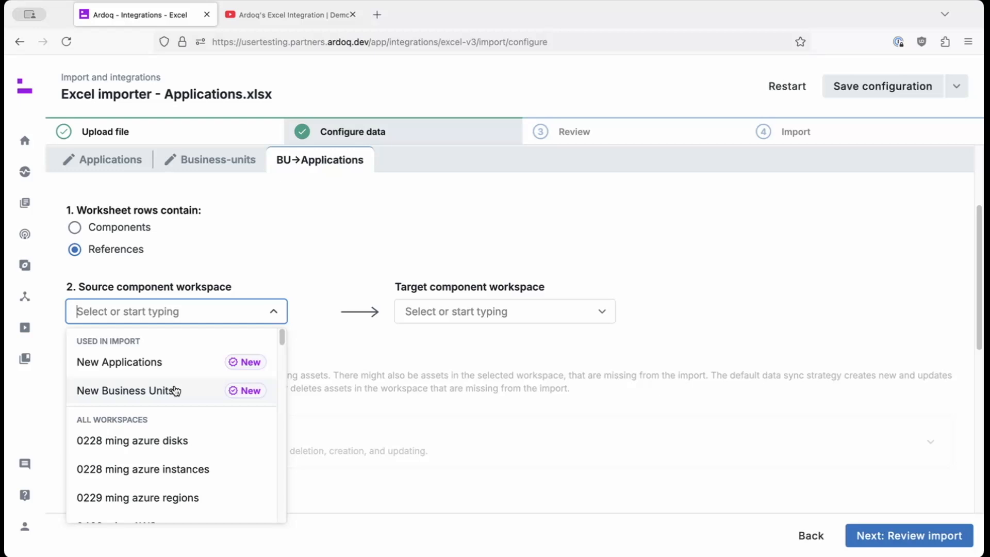
left_click(126, 390)
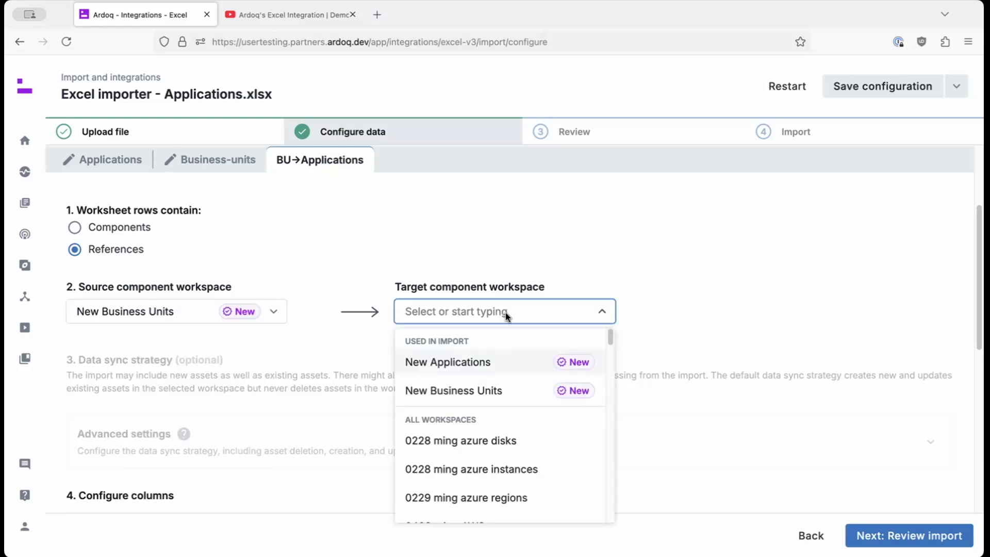
left_click(446, 362)
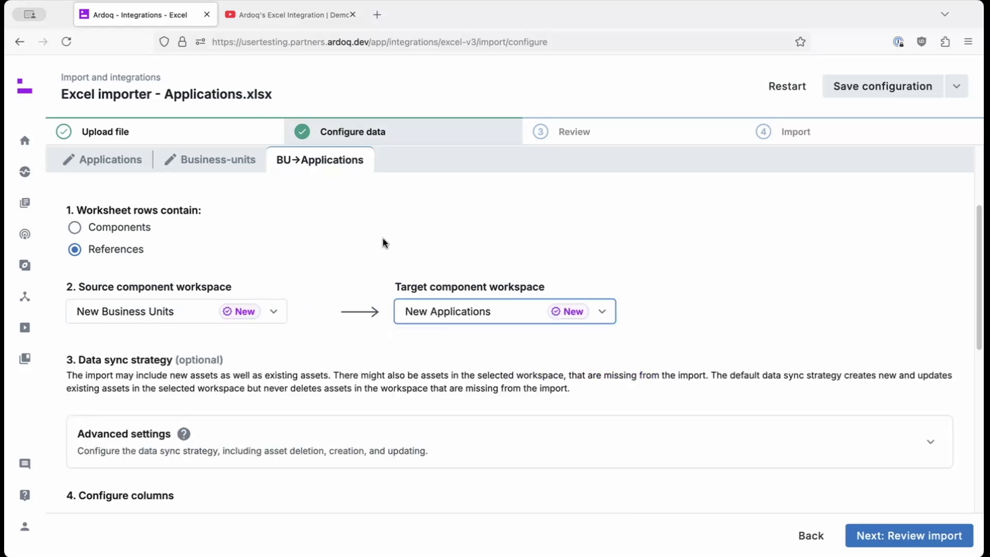
scroll("down", 3)
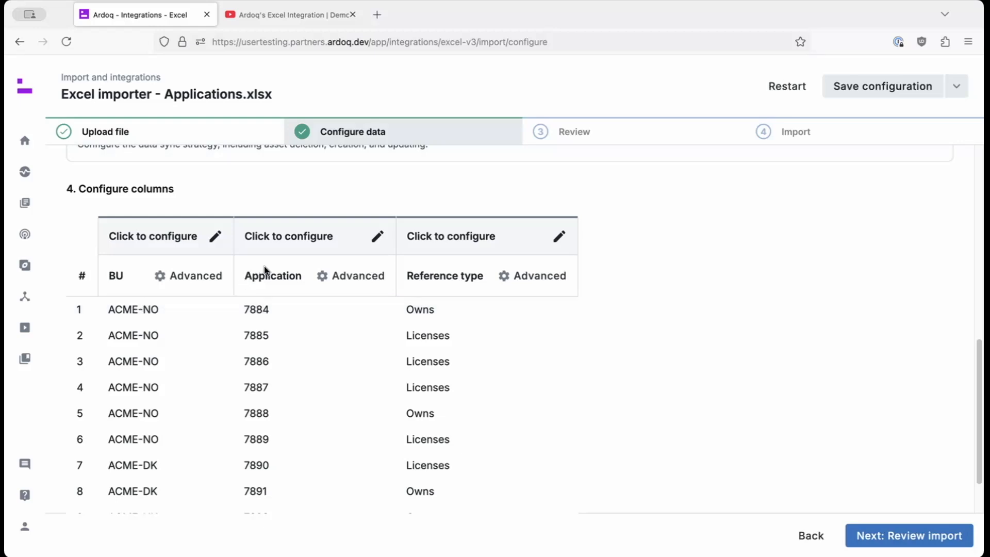
mouse_move(764, 299)
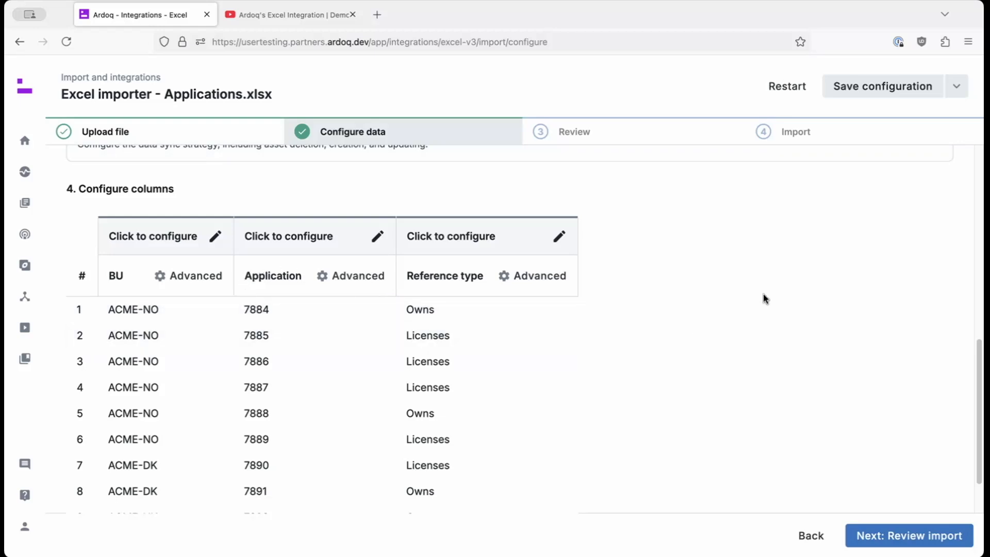
Step: Map the BU column as reference source identified by custom ID field BU-ID
left_click(153, 235)
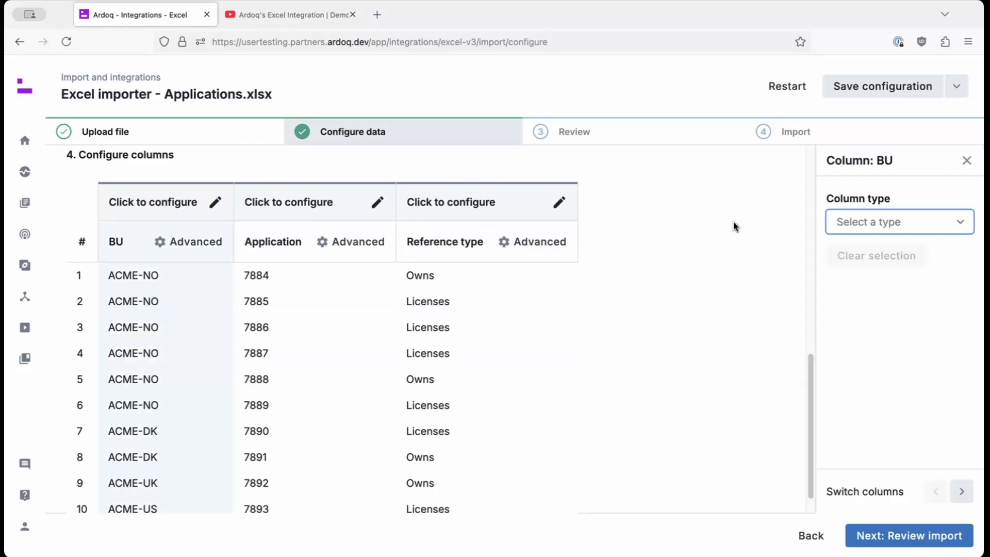
left_click(896, 222)
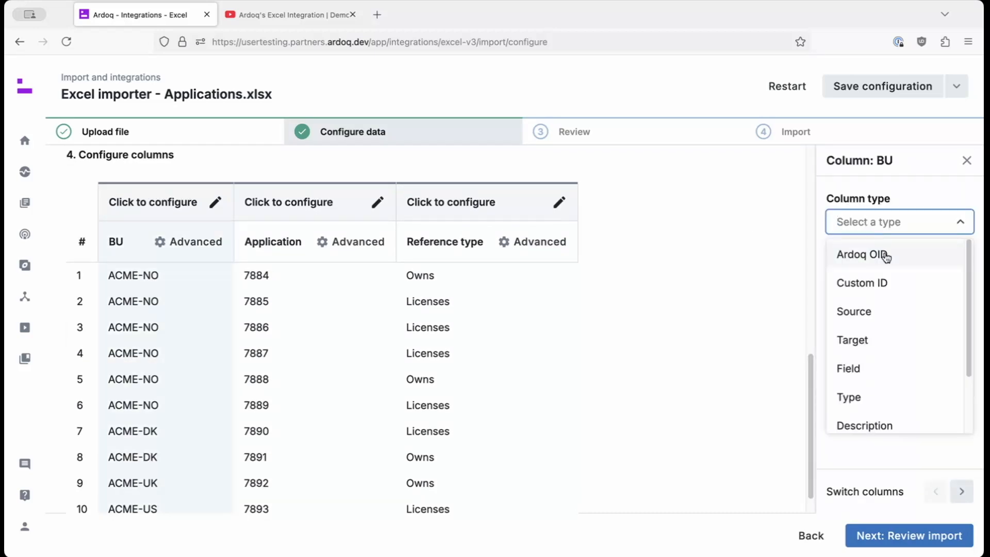
left_click(854, 312)
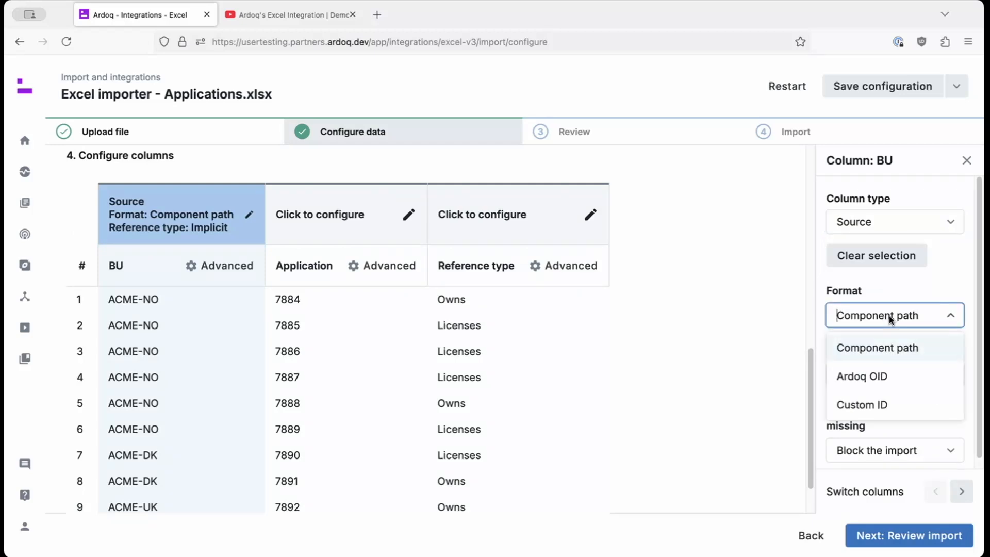
left_click(861, 405)
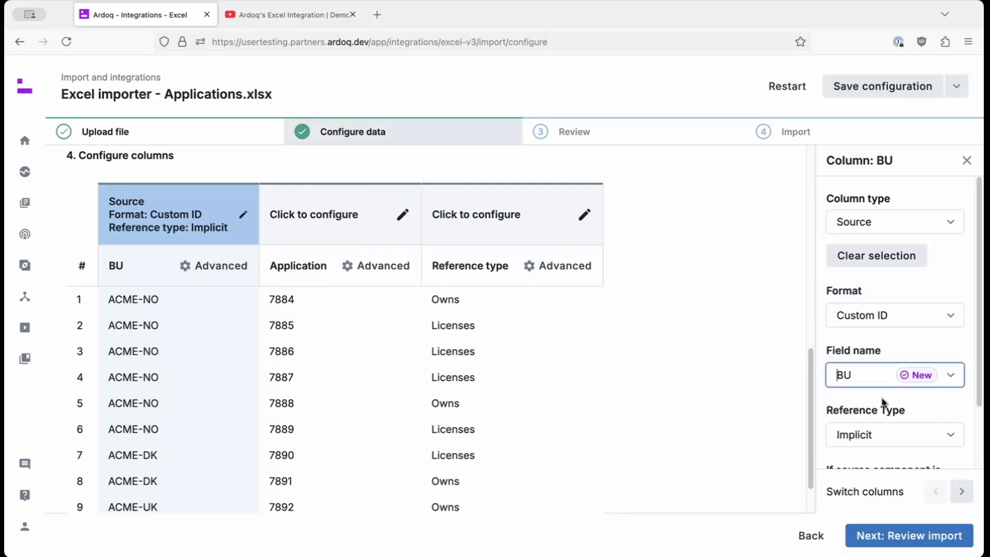
mouse_move(877, 394)
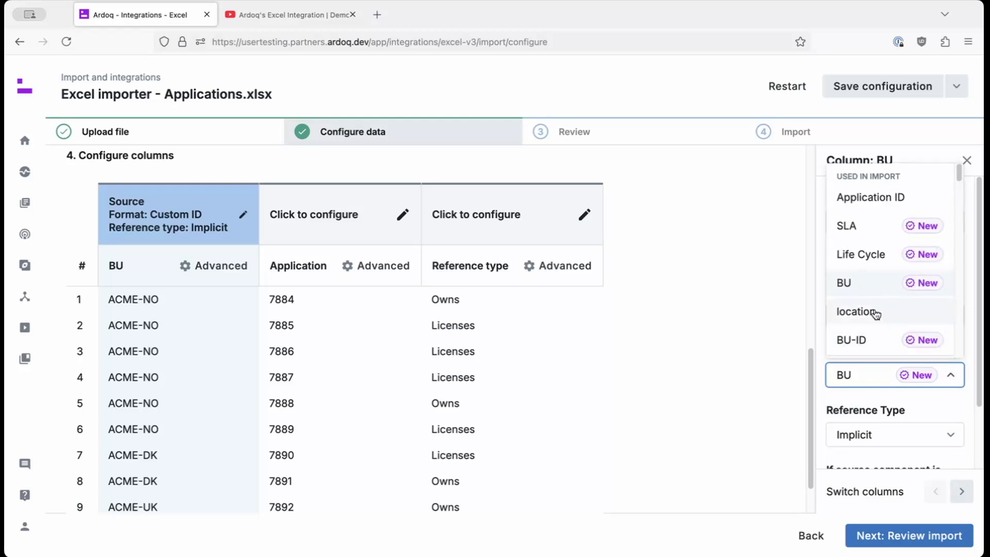
left_click(851, 339)
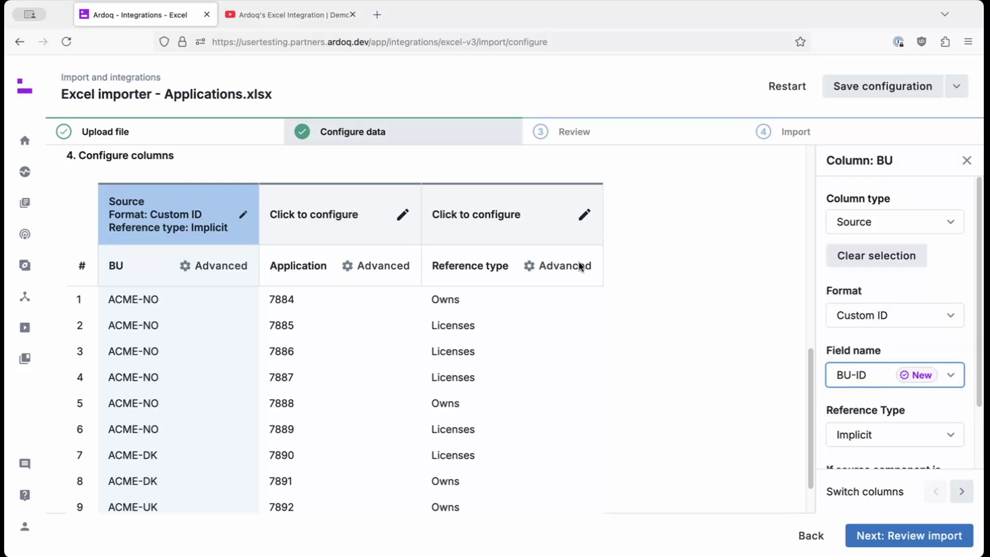
mouse_move(306, 209)
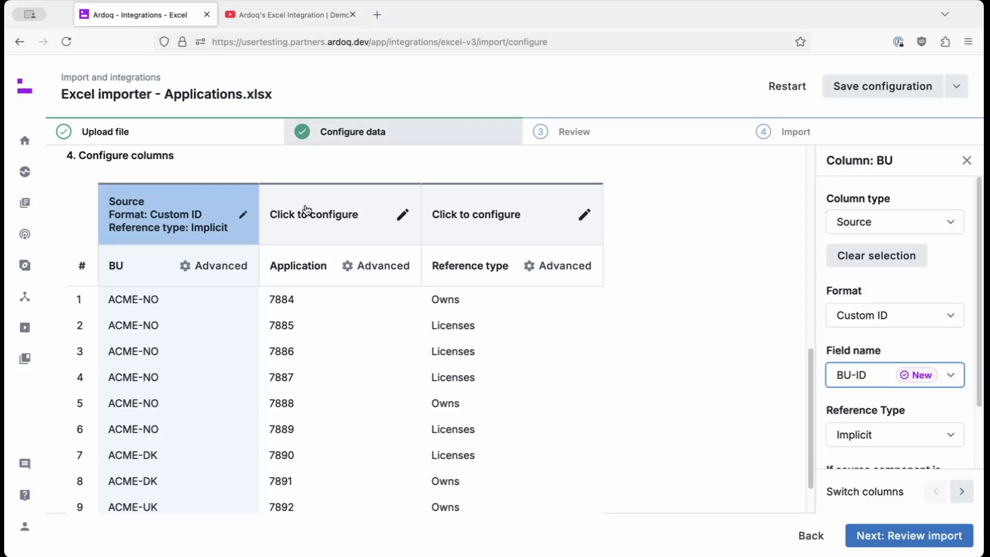
left_click(314, 214)
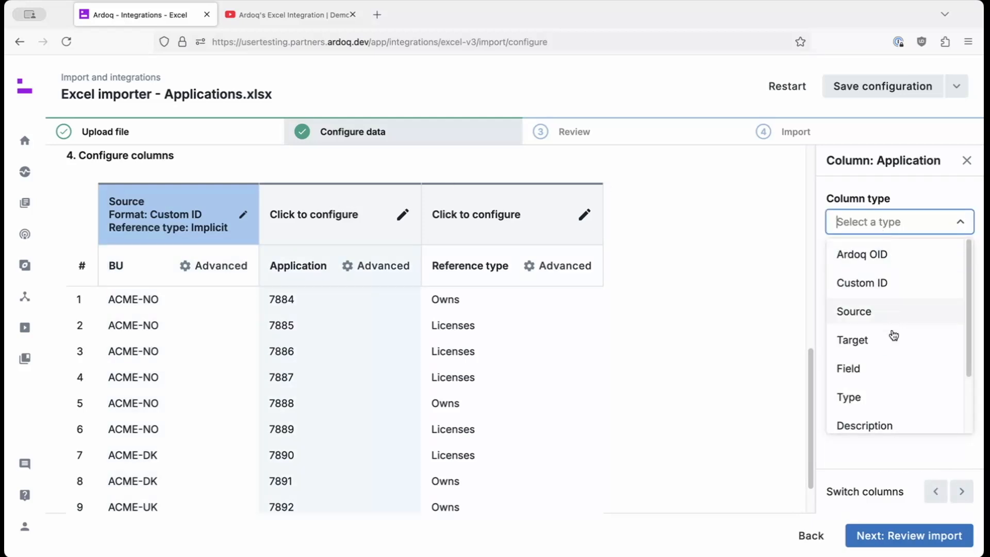
Step: Map Application as reference target matched by custom ID field Application ID
left_click(852, 339)
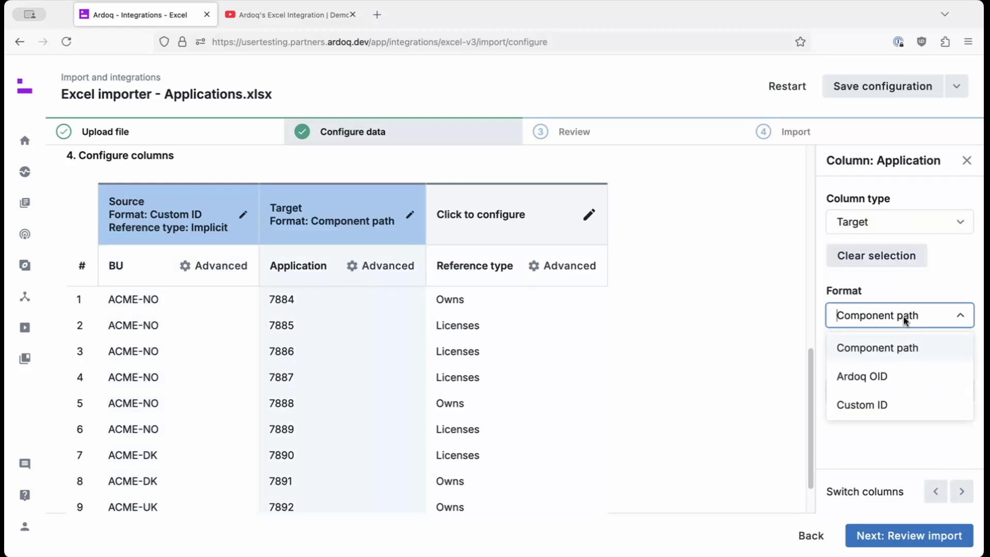
left_click(860, 404)
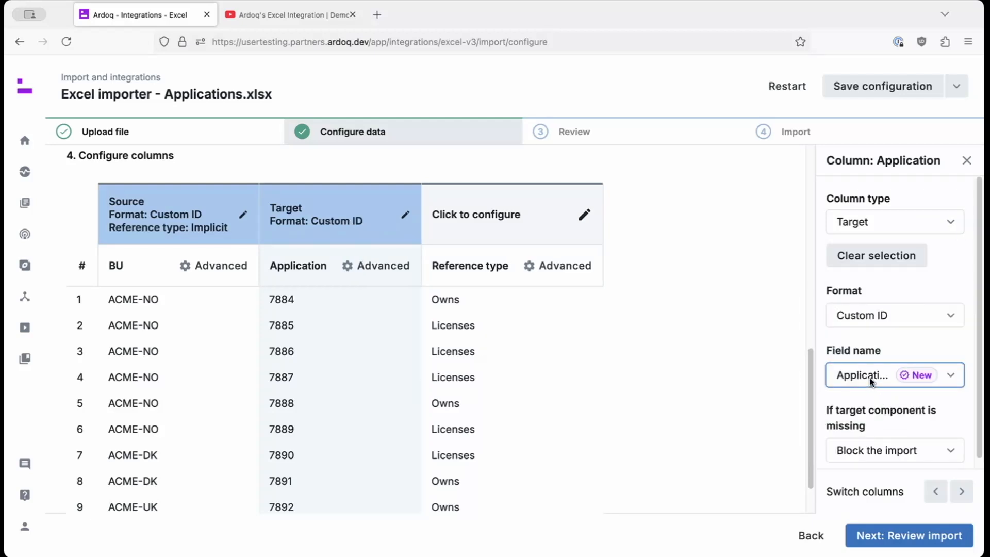
left_click(893, 374)
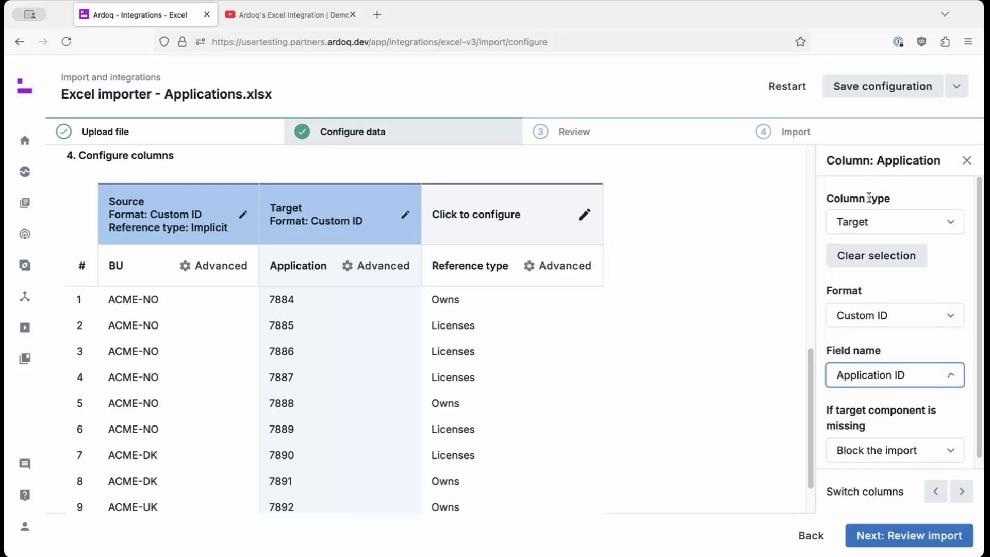
Step: Use the Reference type column as the reference type and proceed to the import review
left_click(475, 215)
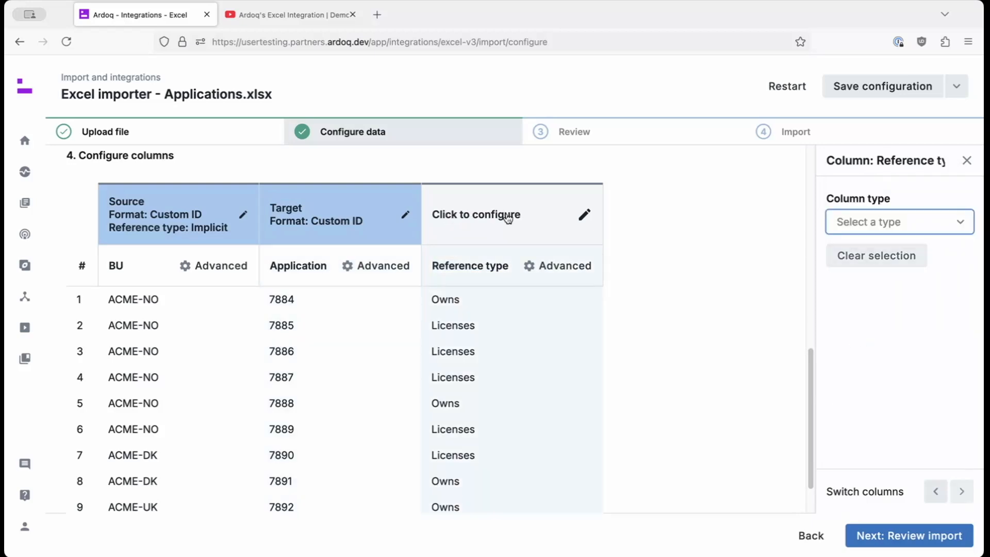
left_click(898, 222)
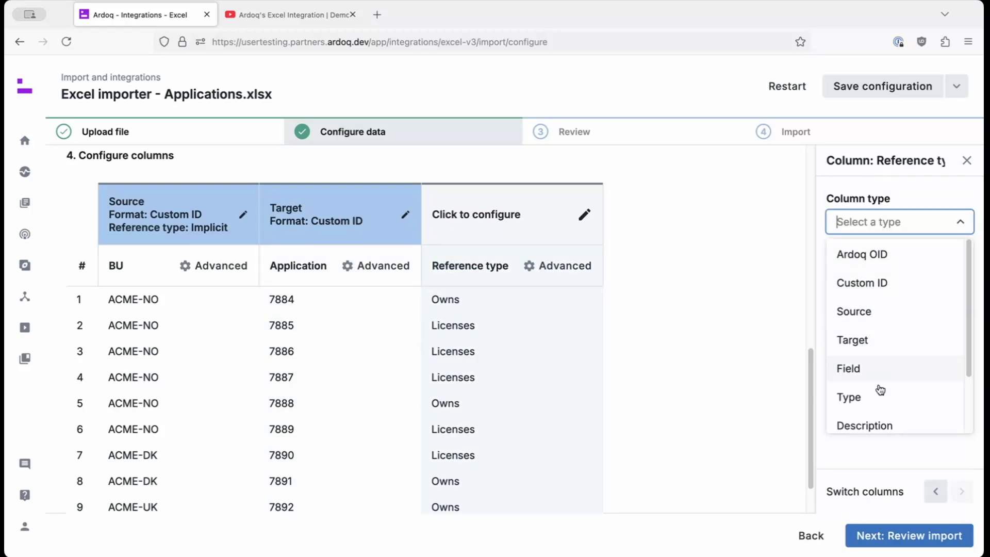
left_click(849, 396)
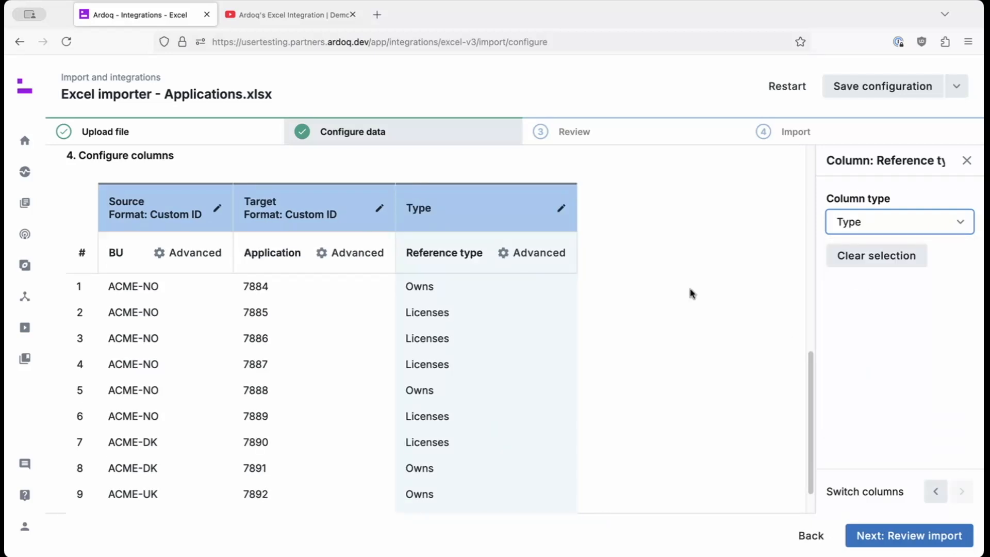
mouse_move(862, 480)
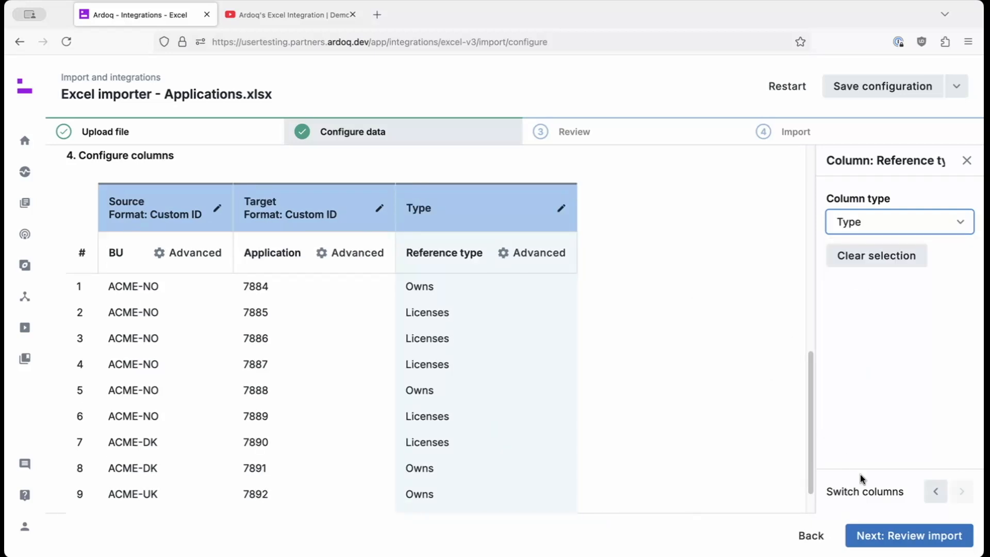
left_click(908, 535)
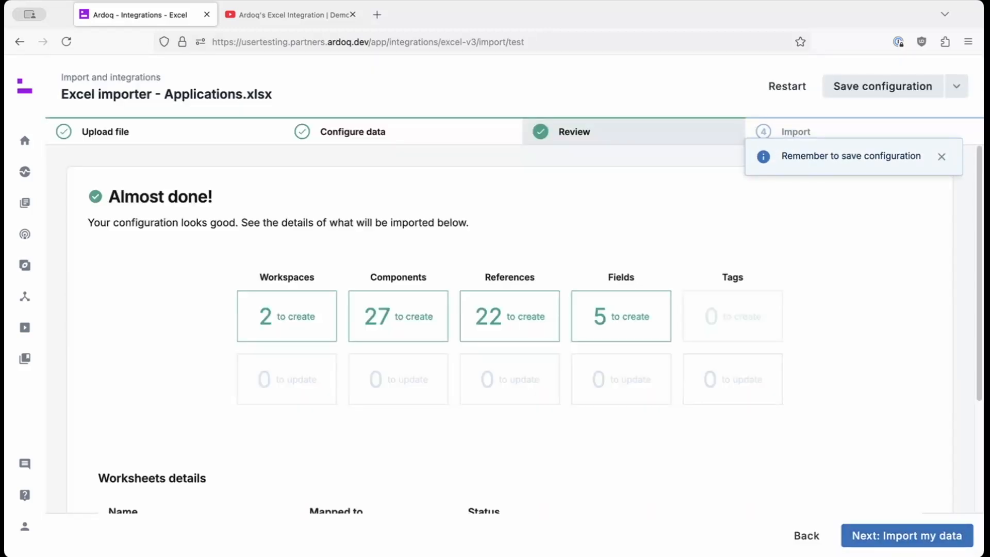
Step: Review the Applications worksheet details and run the import into the two new workspaces
left_click(942, 157)
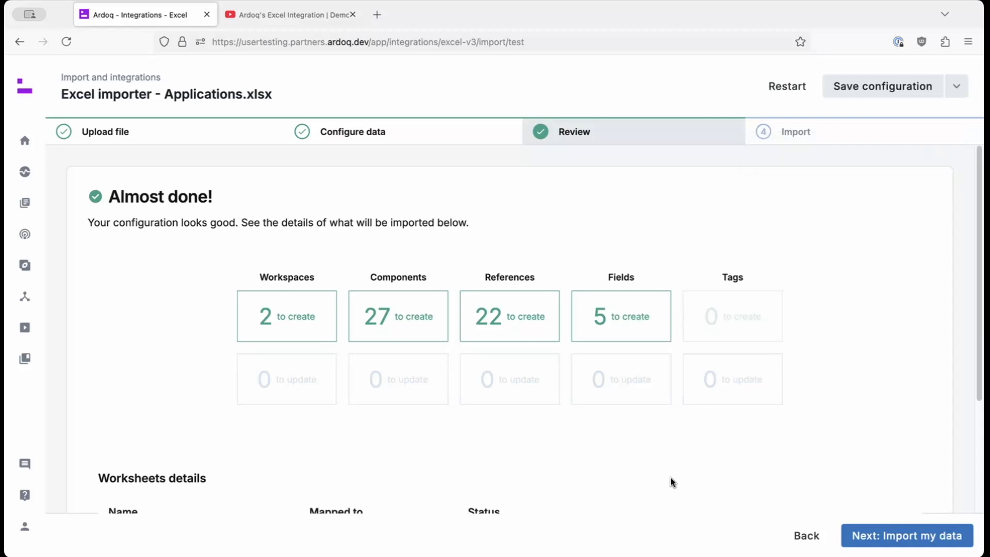
mouse_move(907, 535)
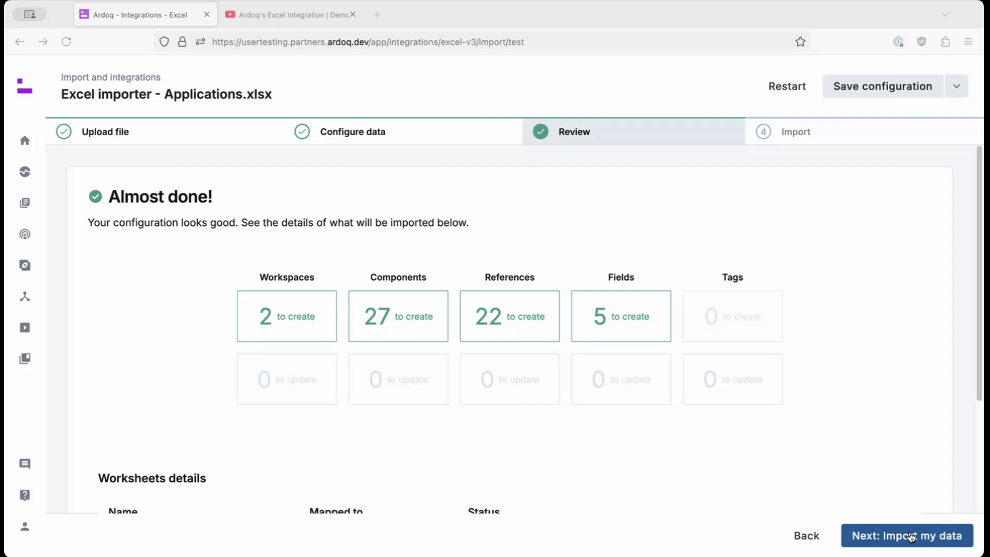
scroll("down", 3)
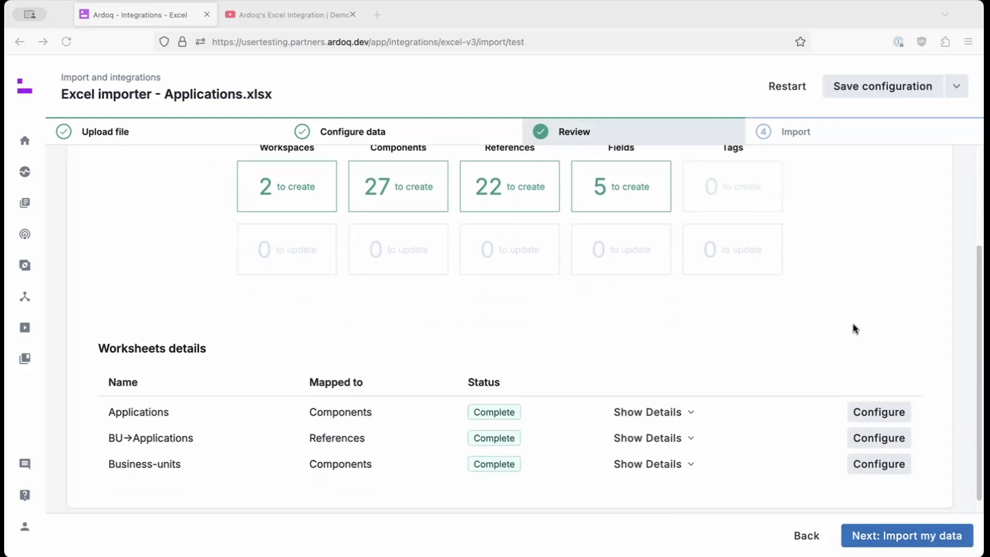
left_click(652, 328)
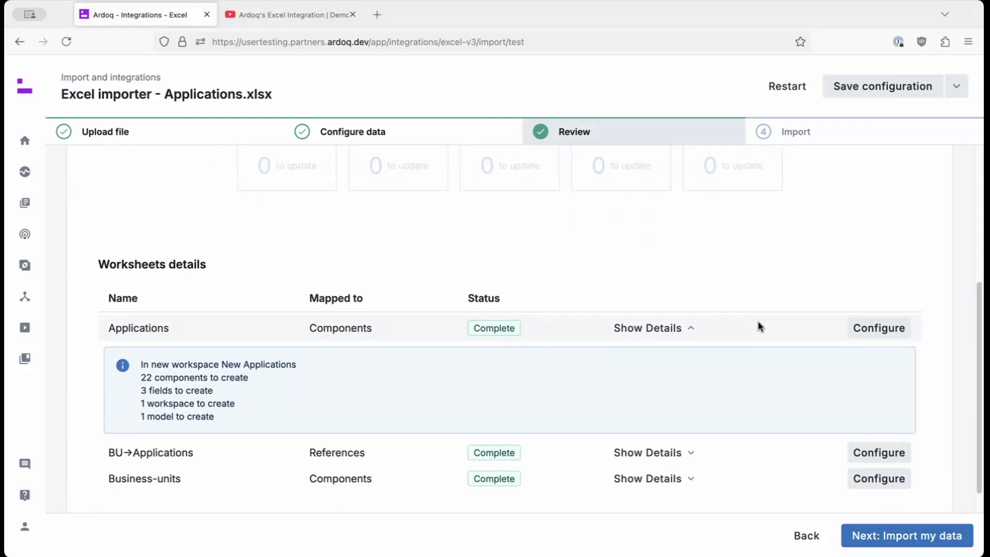
mouse_move(757, 323)
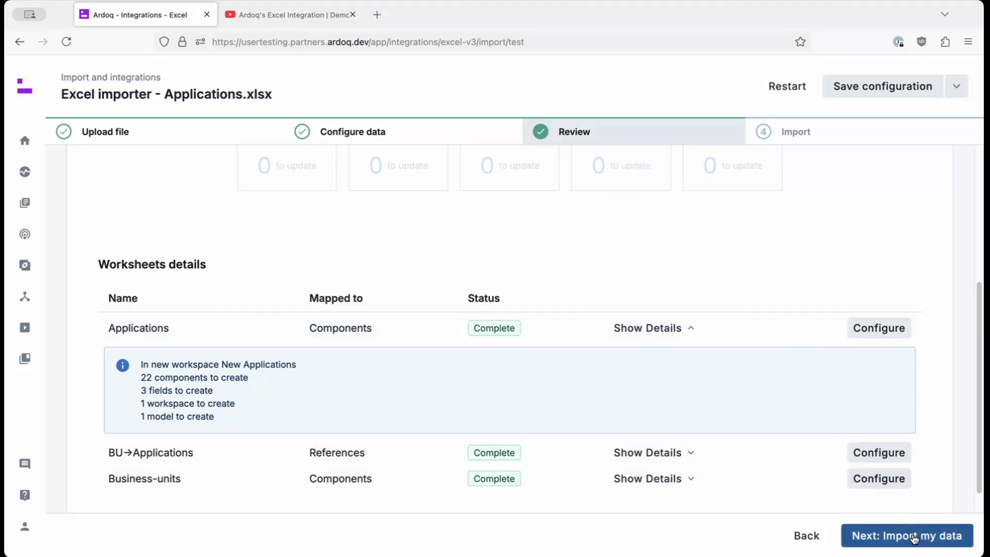
left_click(906, 535)
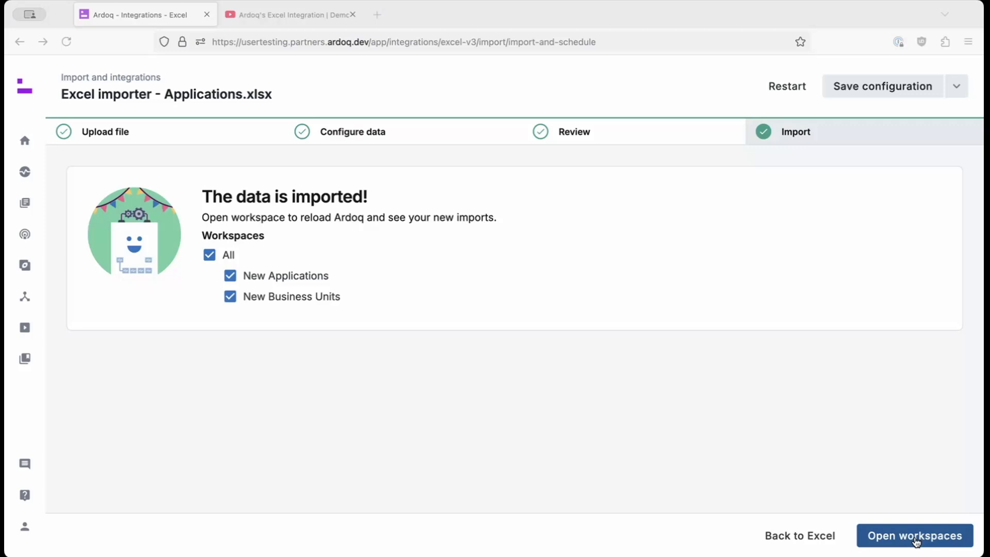
Step: Open the newly imported New Applications and New Business Units workspaces, confirming the dialog
left_click(914, 536)
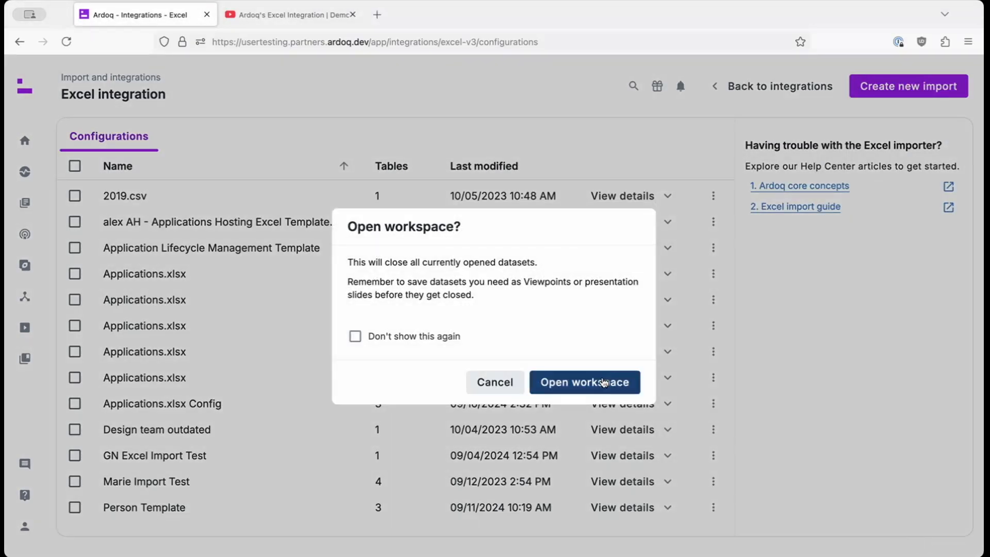
left_click(583, 382)
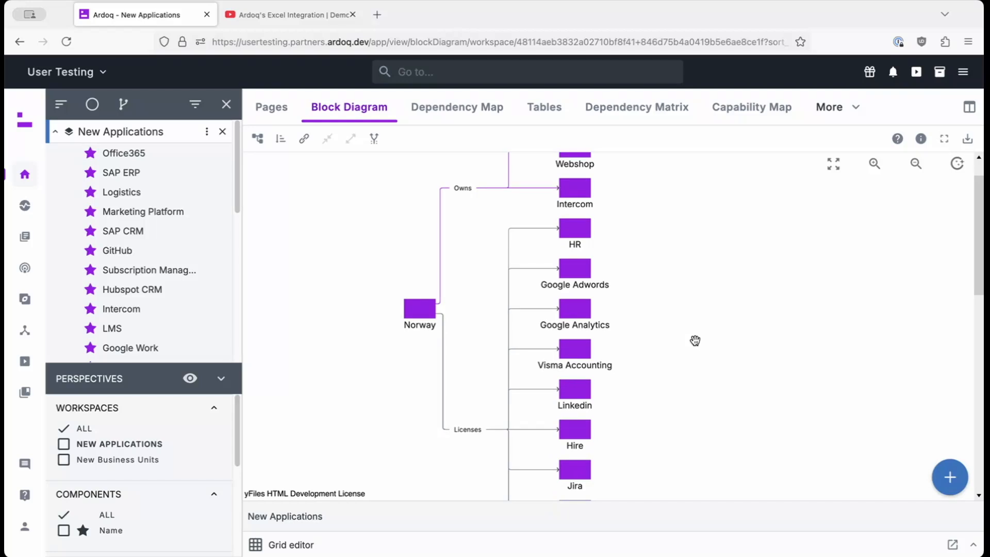
Step: Scroll the block diagram to see Denmark, UK and Sweden linked to applications by Owns and Licenses
scroll("down", 3)
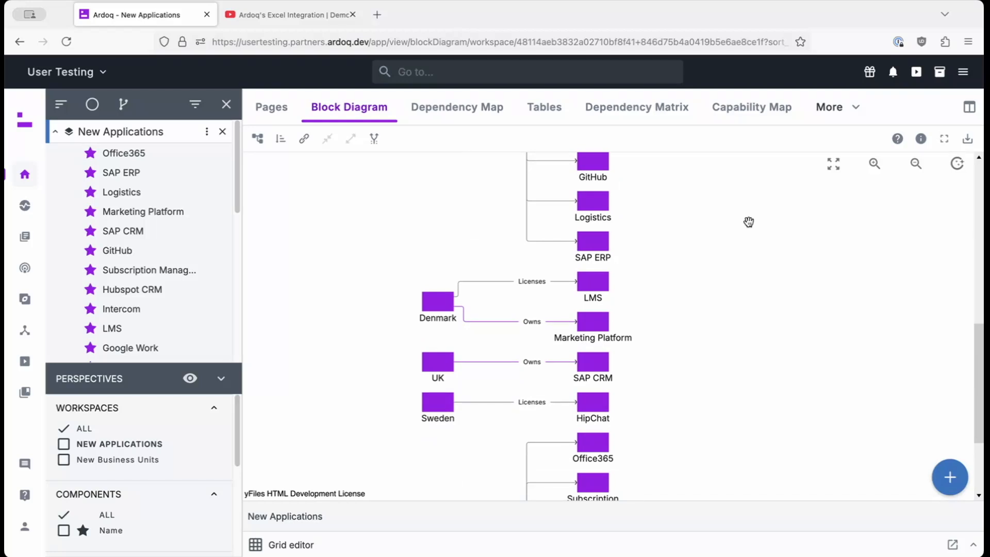
mouse_move(679, 494)
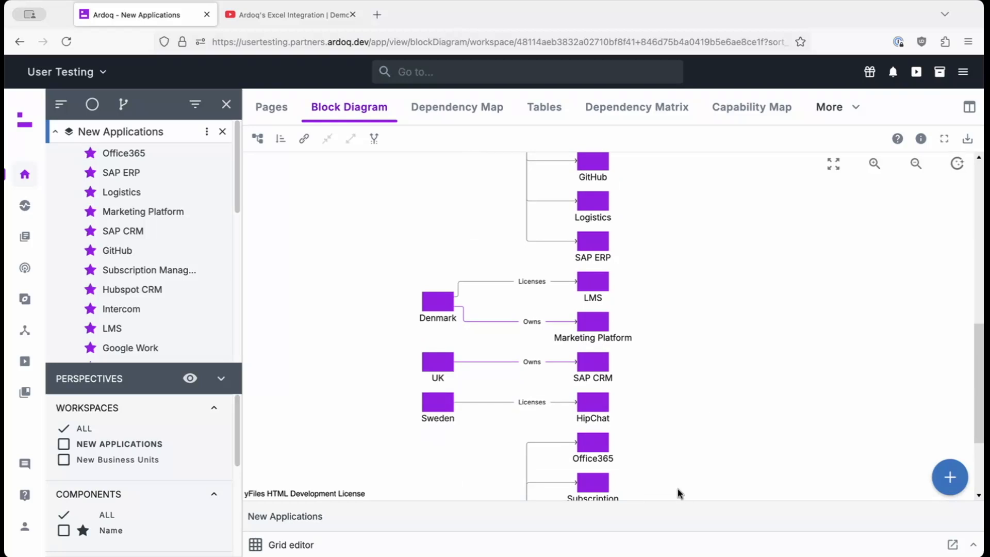